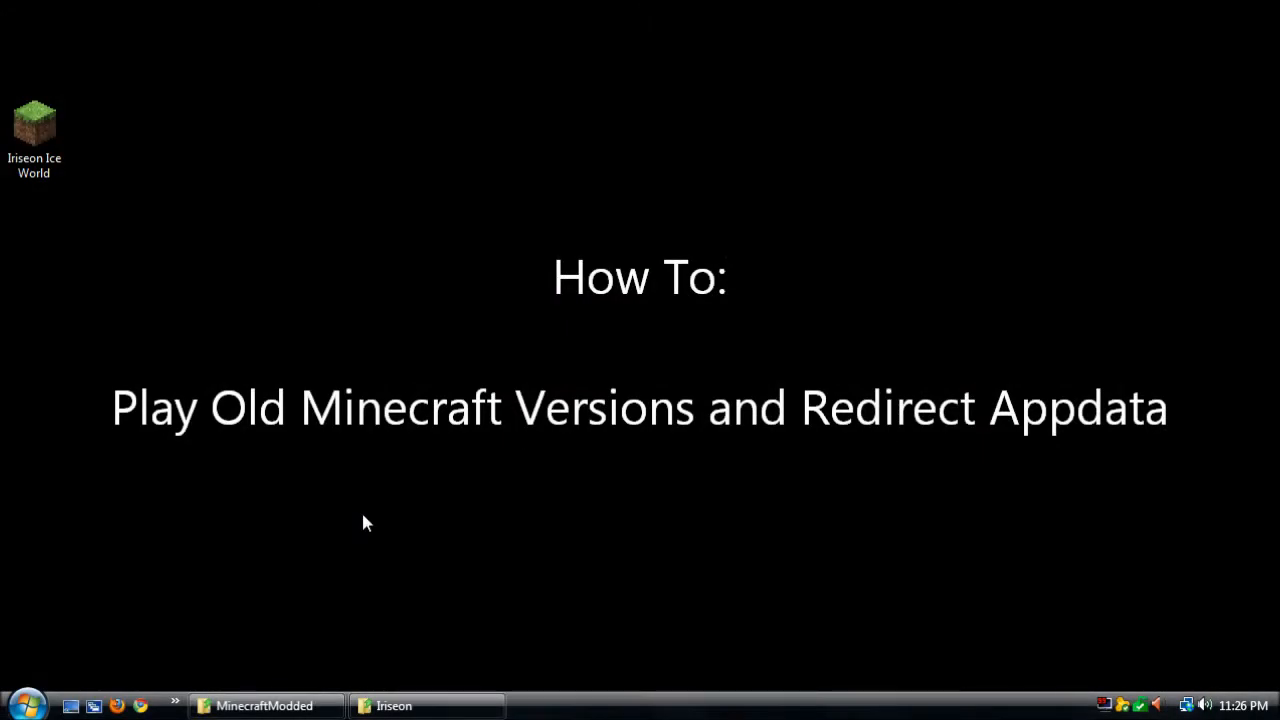
mouse_move(384, 508)
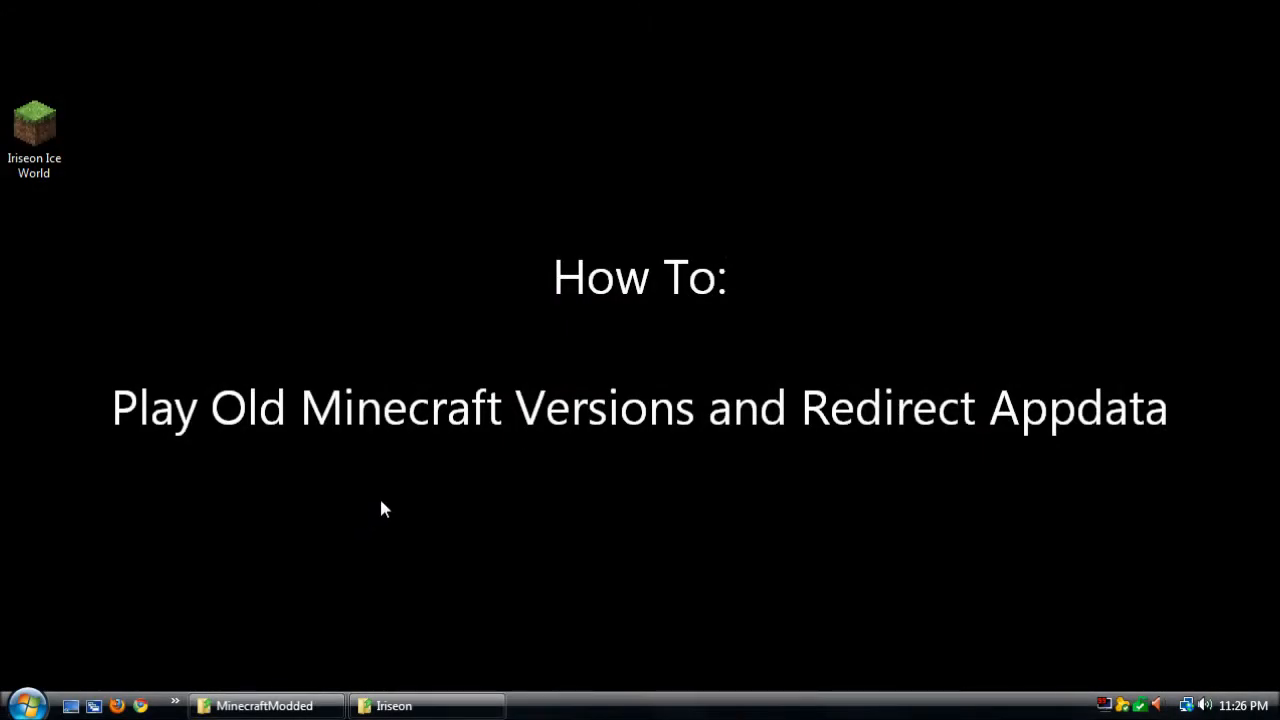
Browse from AppData\Roaming into the .minecraft folder to see its contents
left_click(396, 706)
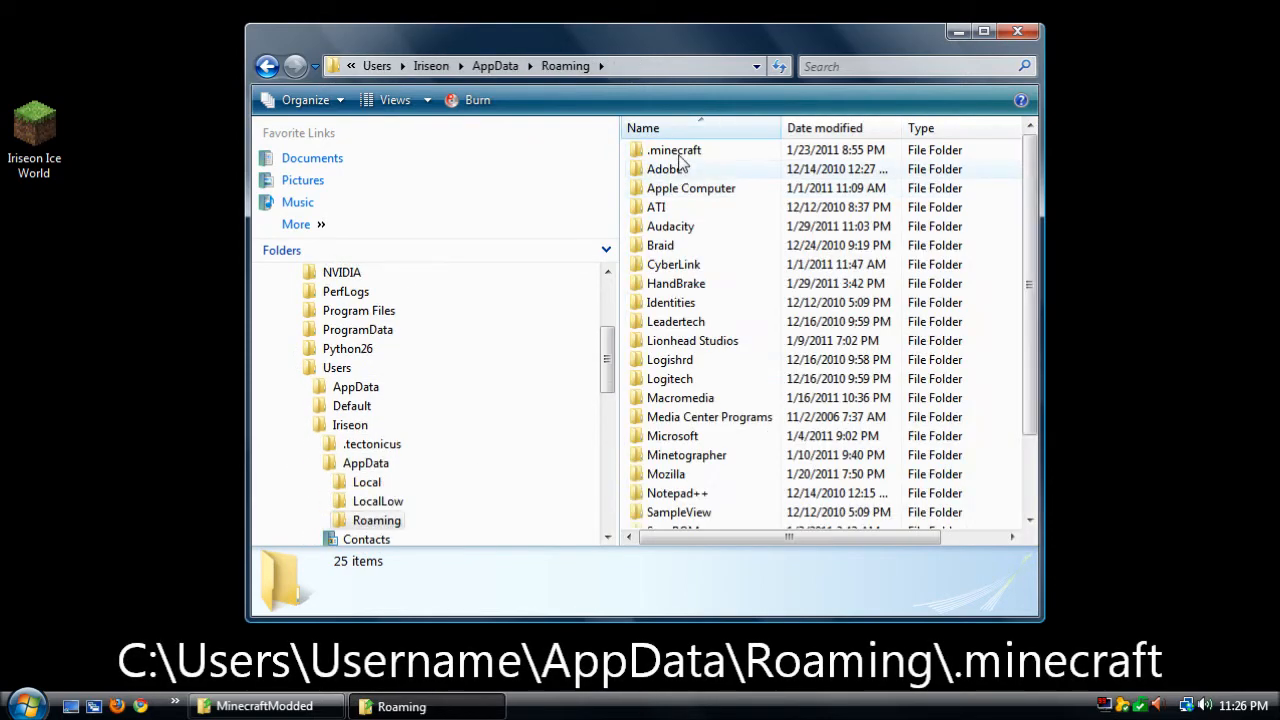
double_click(674, 148)
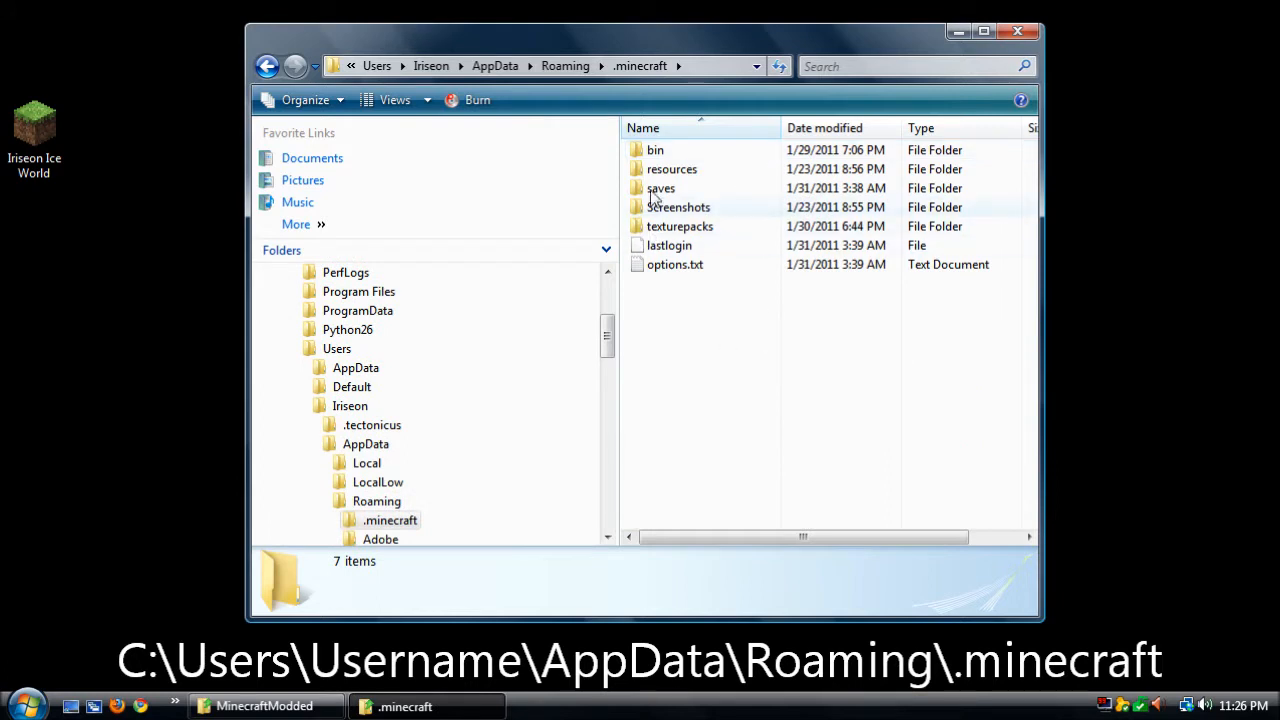
right_click(390, 520)
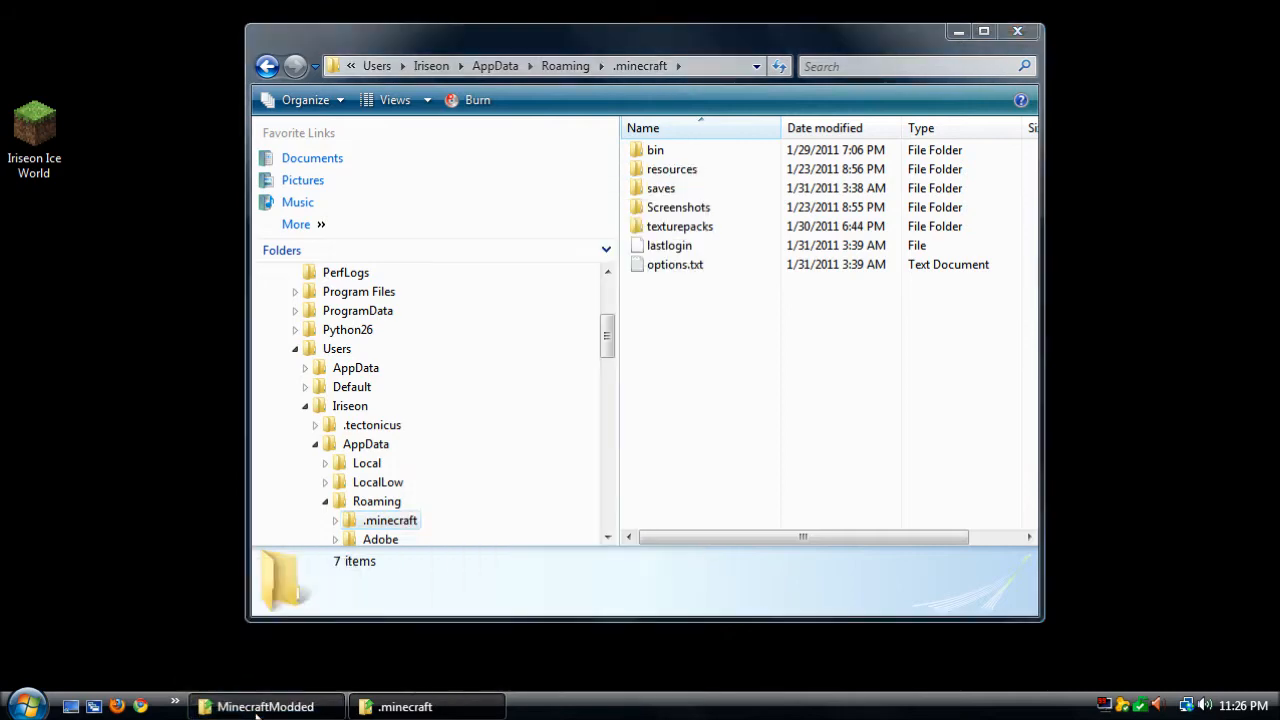
left_click(264, 706)
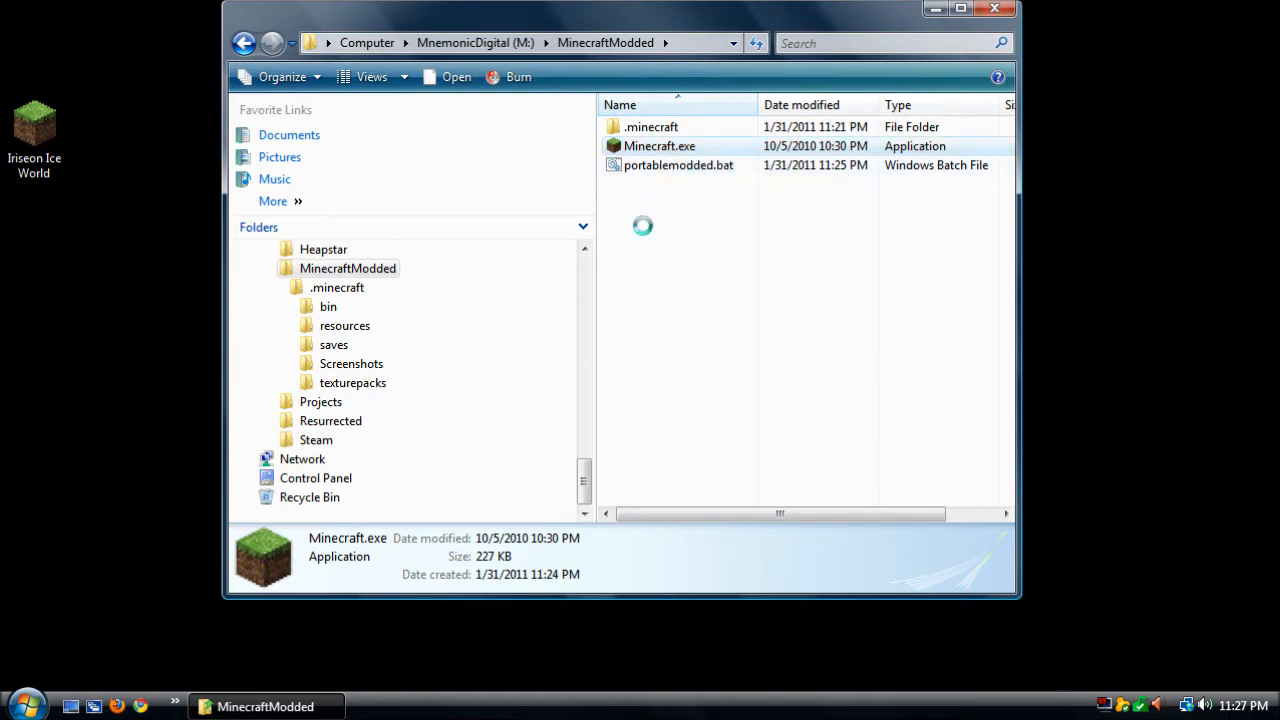
Show M:\MinecraftModded with .minecraft, Minecraft.exe and portablemodded.bat, ready to add items
right_click(642, 224)
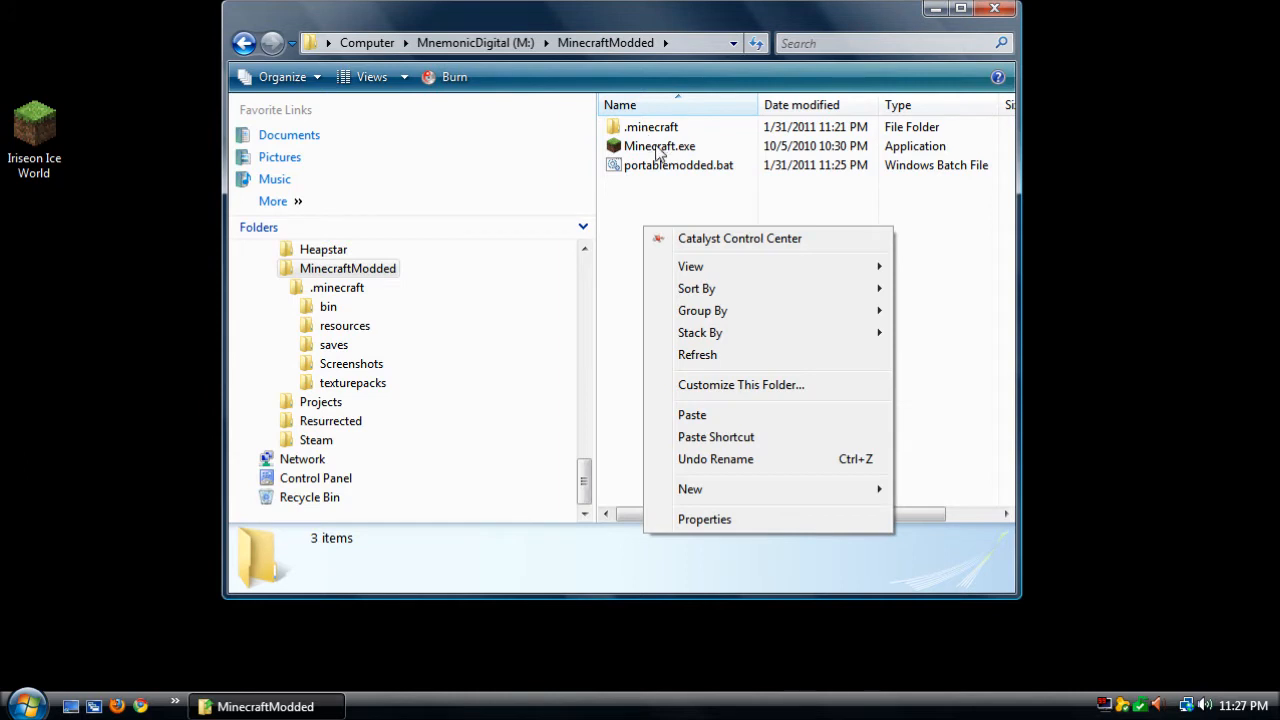
mouse_move(668, 172)
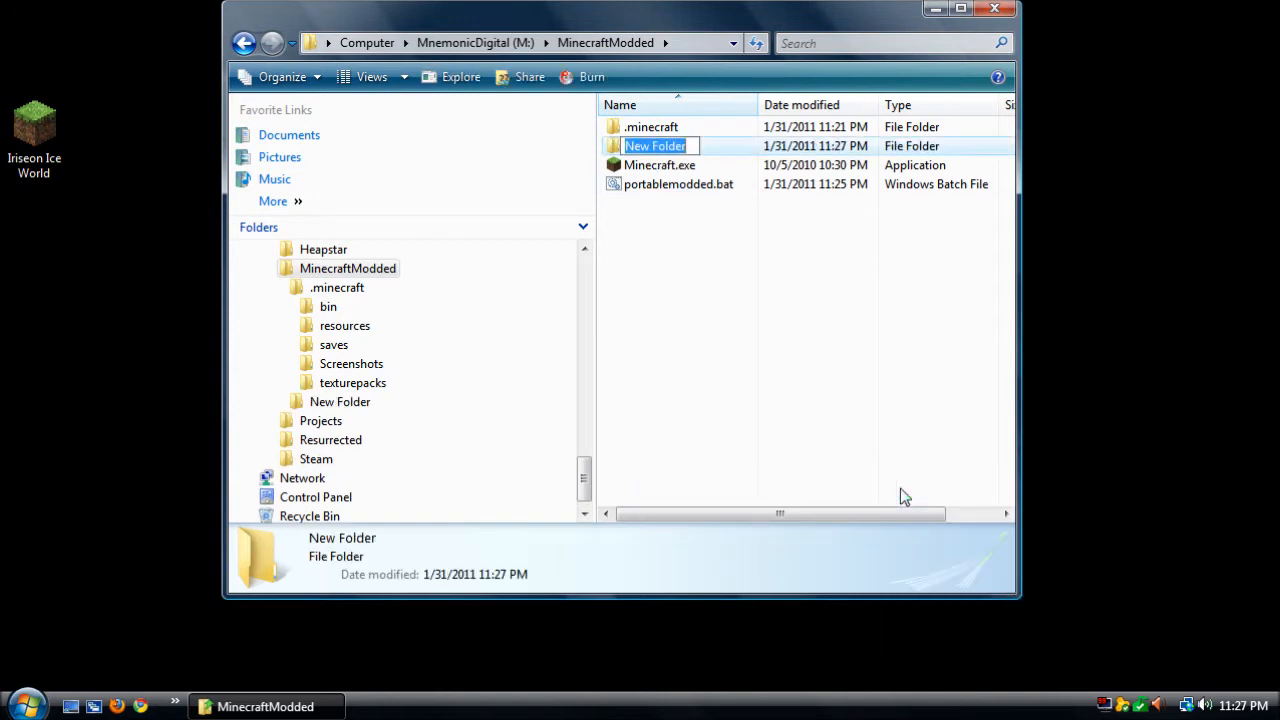
Create two new folders named bin and data inside MinecraftModded
type("bin")
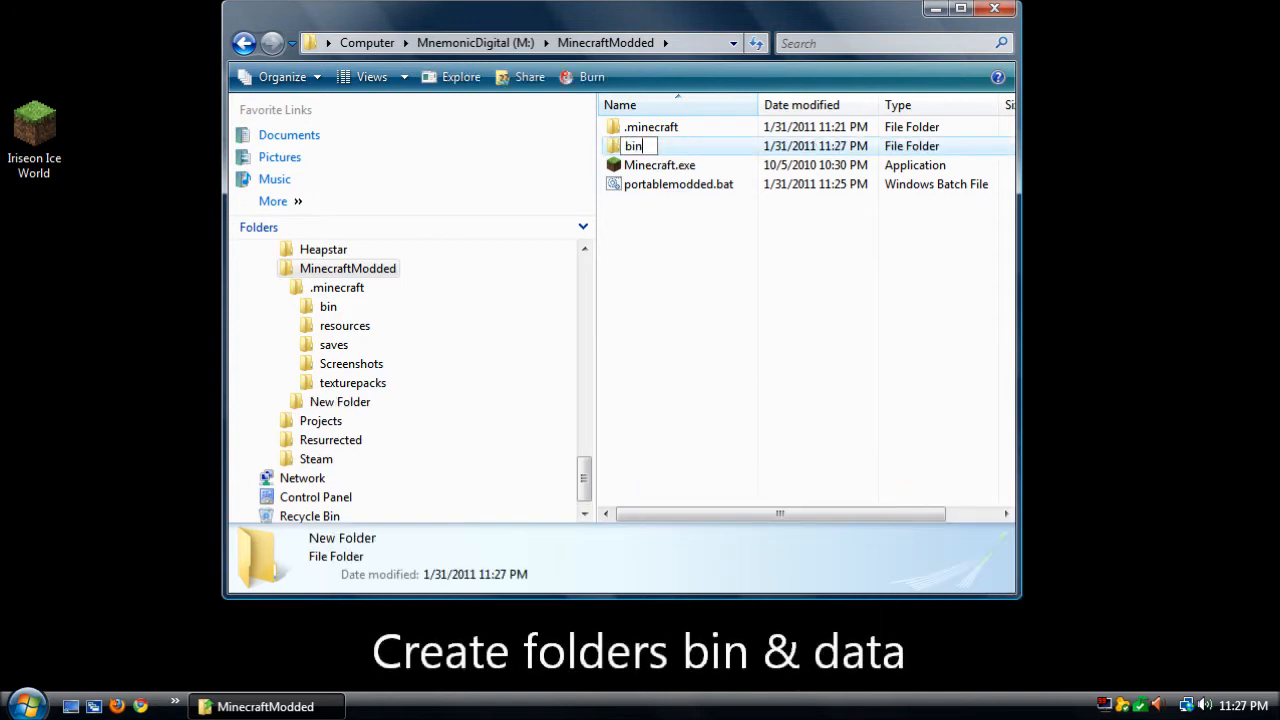
right_click(684, 316)
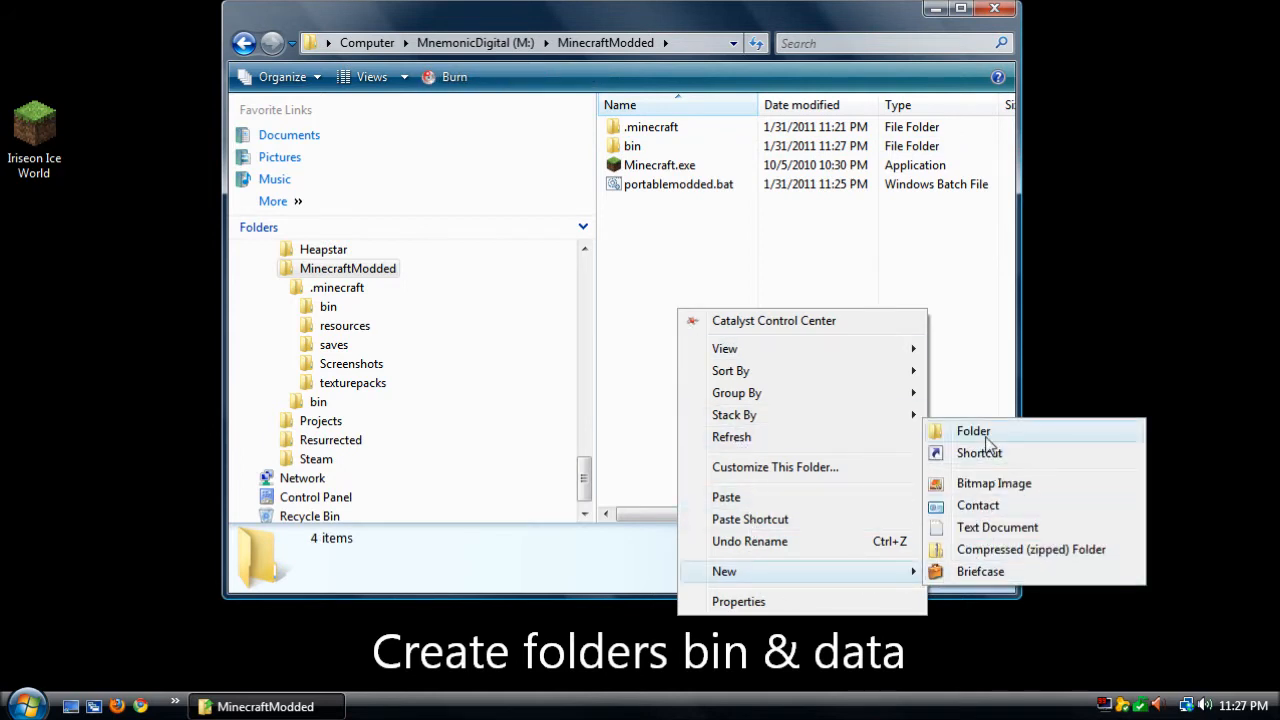
left_click(972, 432)
type("data")
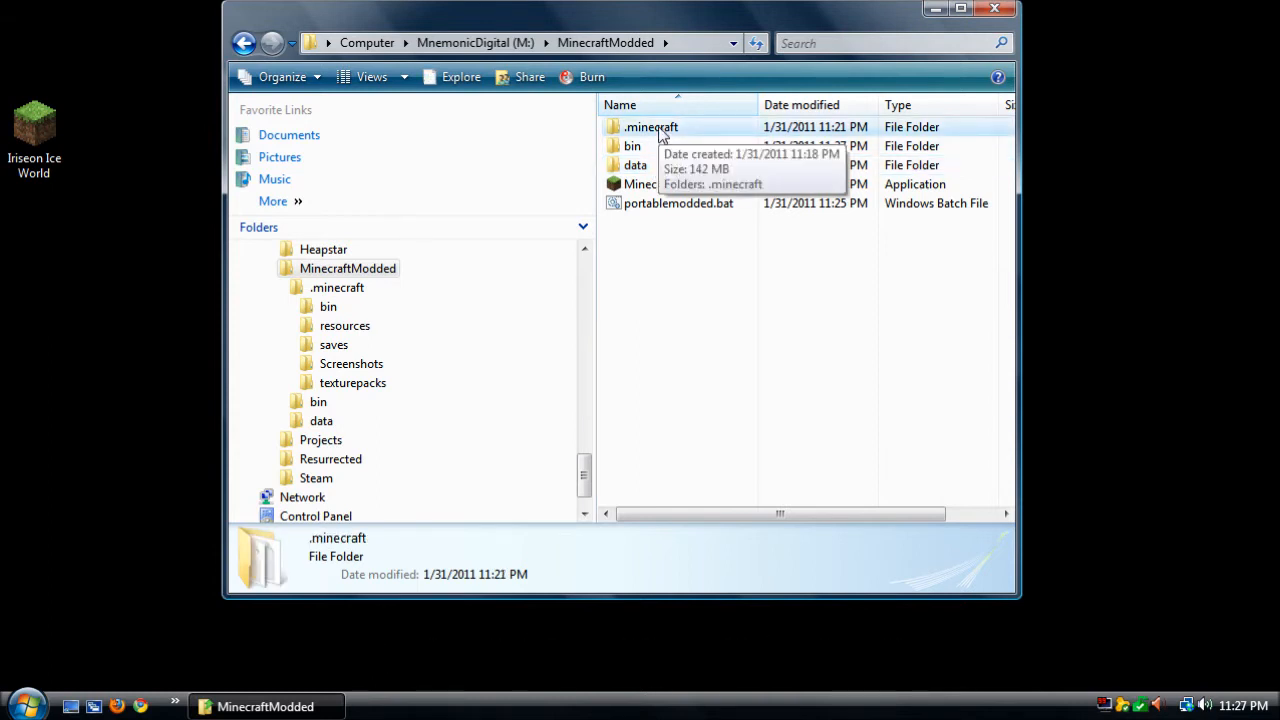
Cut the .minecraft folder and paste it into the data folder
right_click(650, 128)
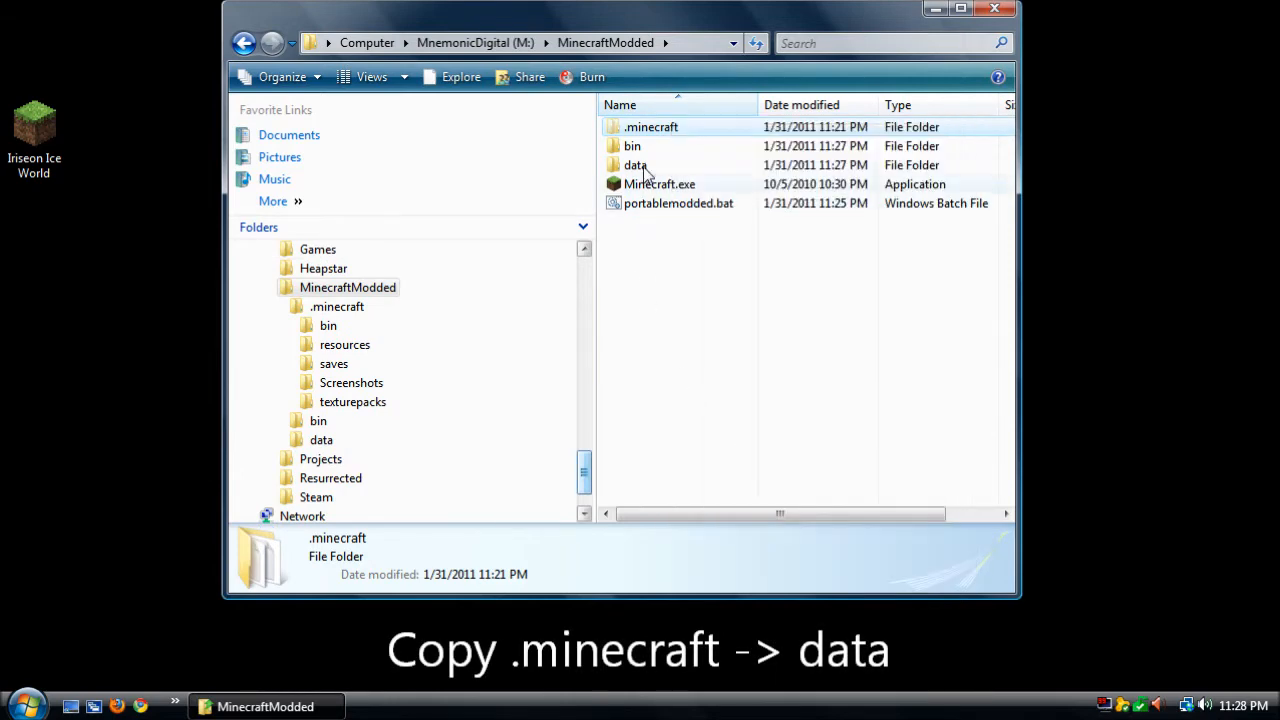
right_click(636, 164)
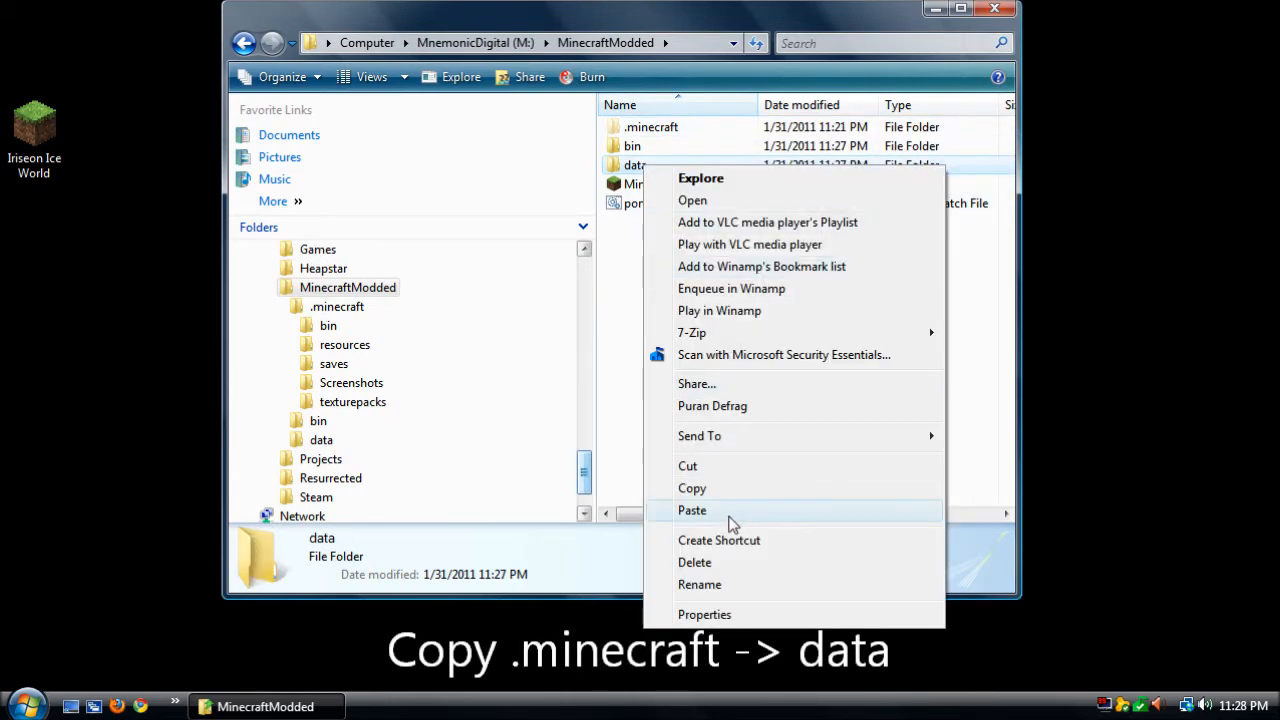
left_click(692, 510)
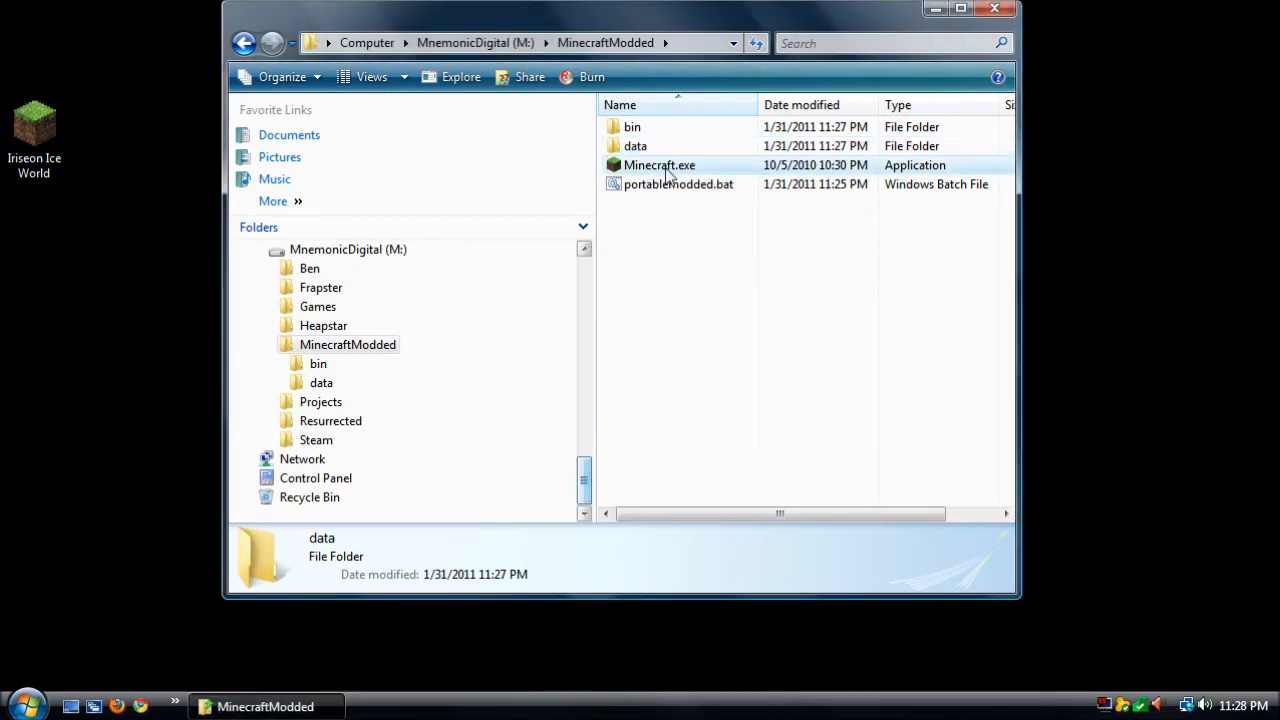
Rename Minecraft.exe to Minecraftmodded.exe and drag it into the bin folder
left_click(660, 164)
type("modded")
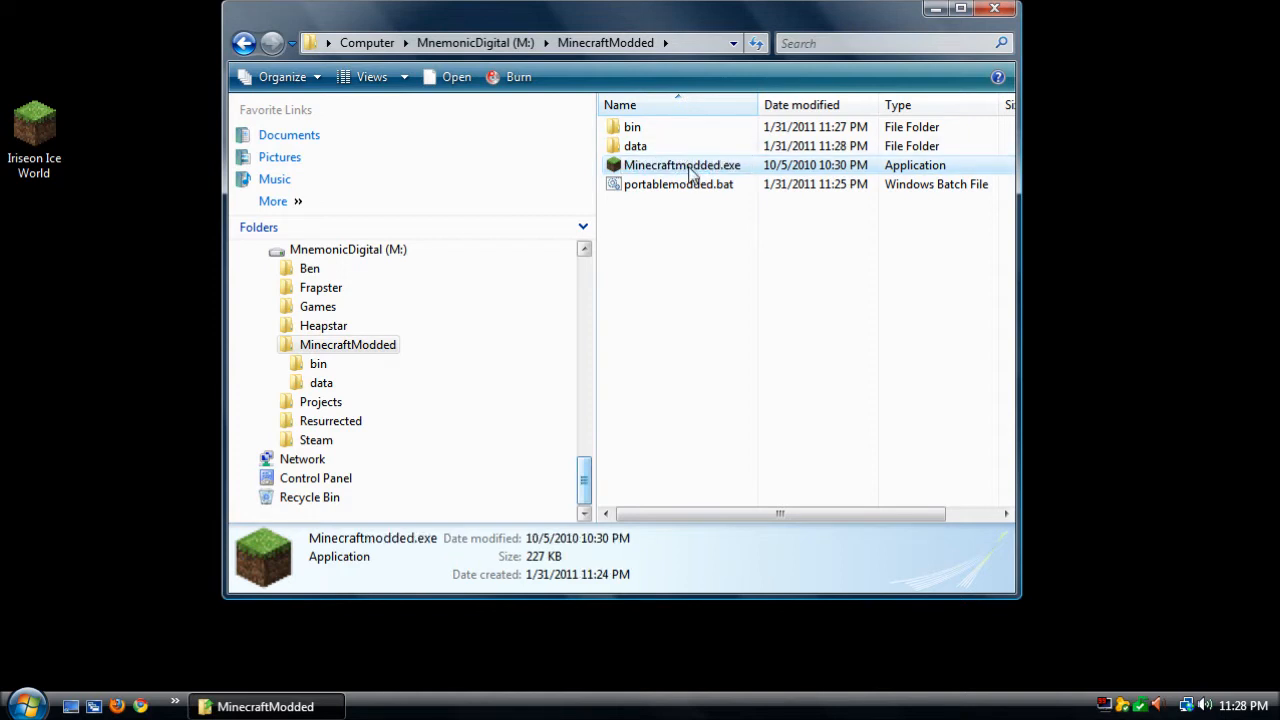
left_click_drag(682, 164, 632, 128)
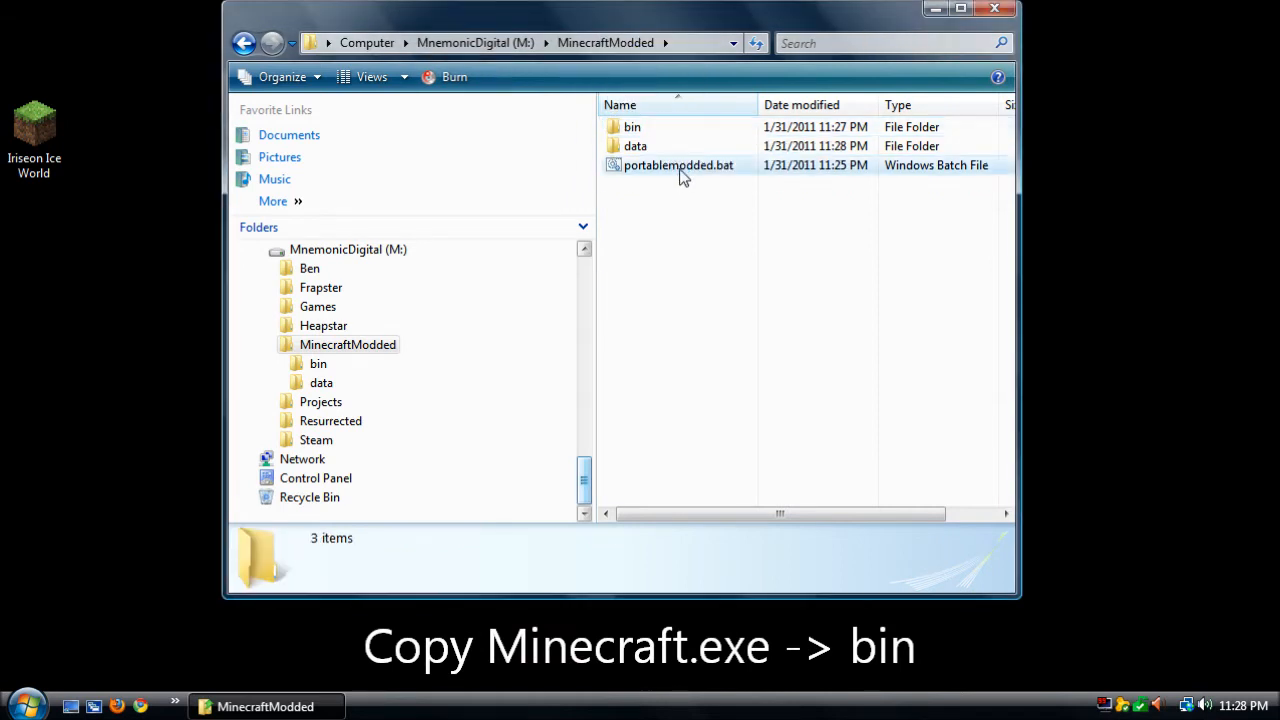
left_click(678, 164)
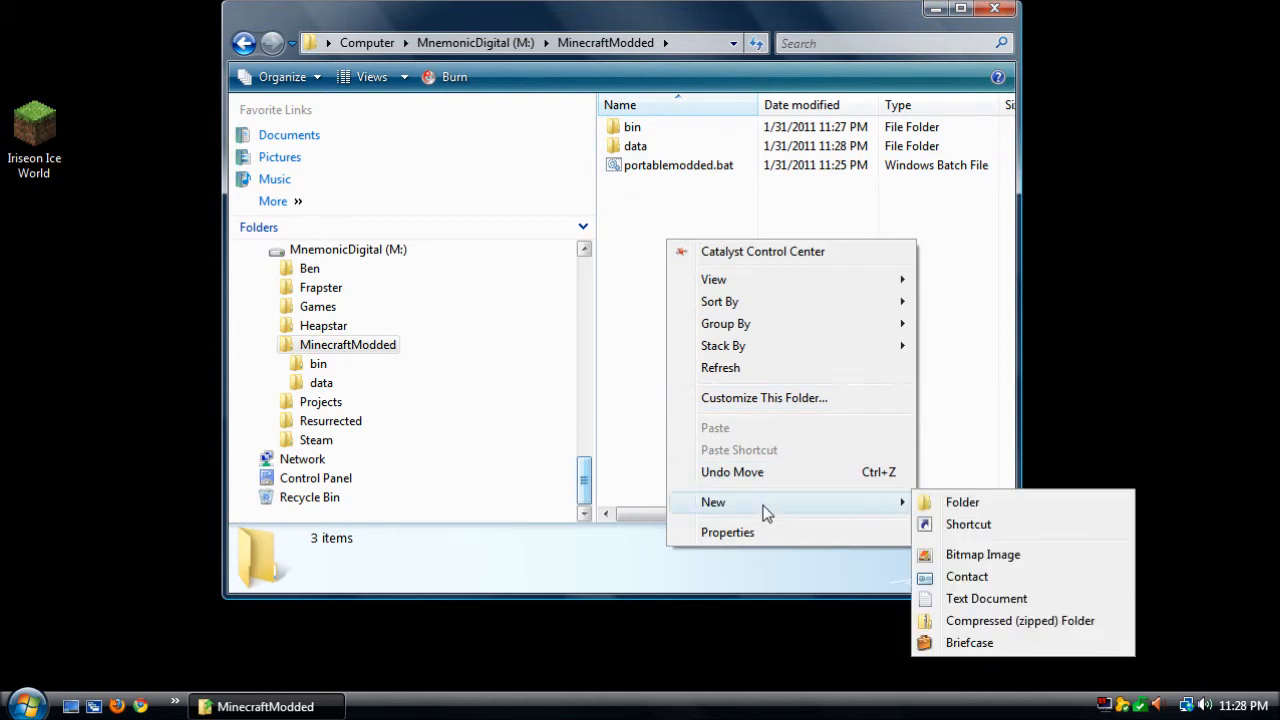
Create a text document named blah and convert it to blah.bat, confirming the extension change
left_click(986, 598)
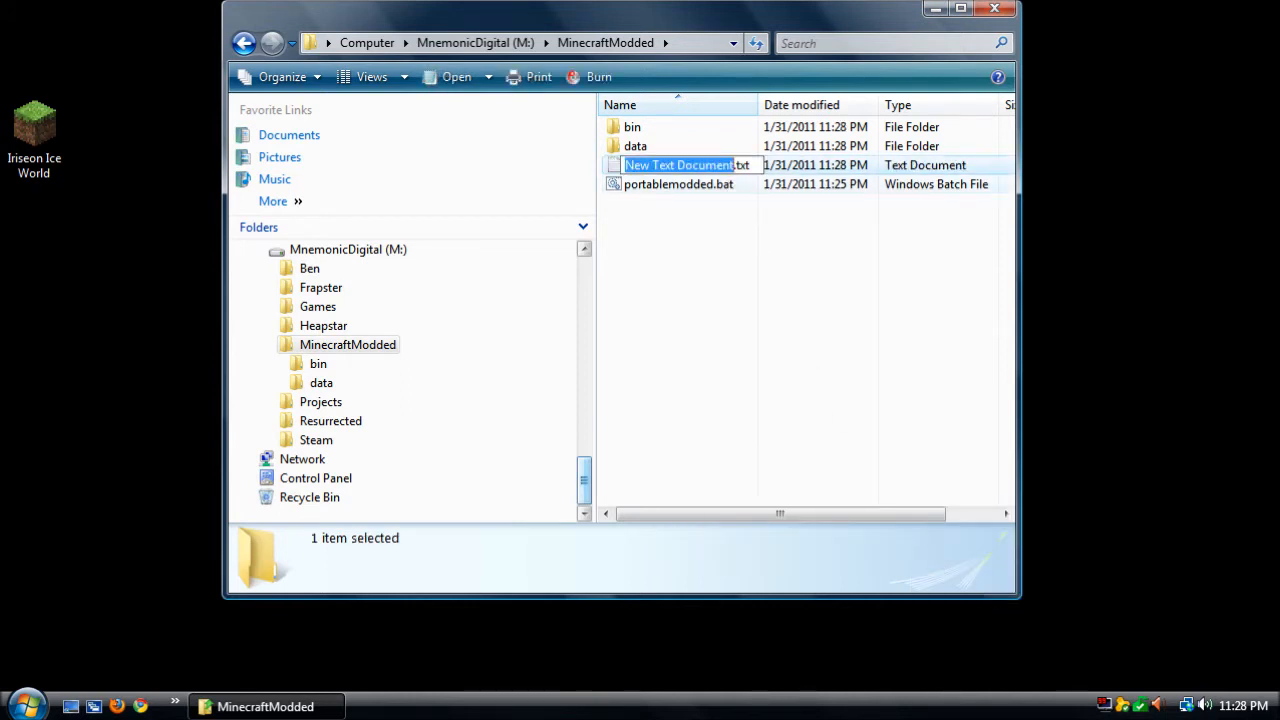
type("blah.txt")
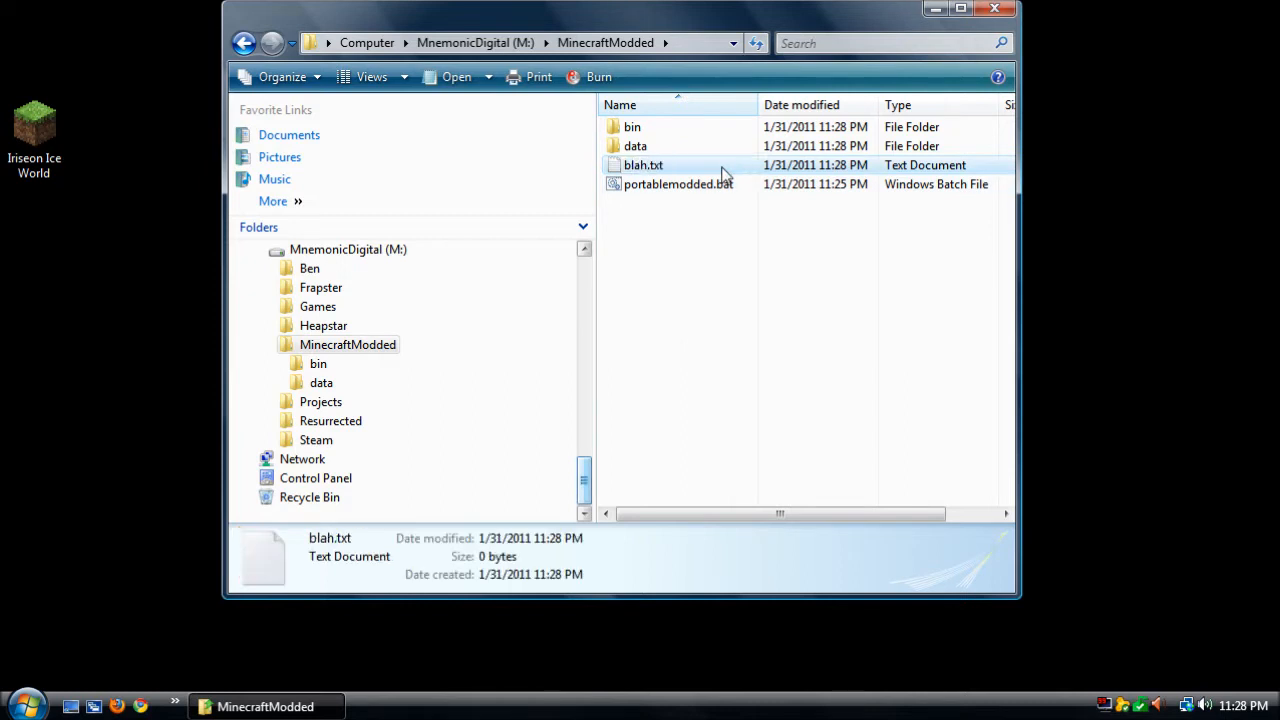
left_click(644, 164)
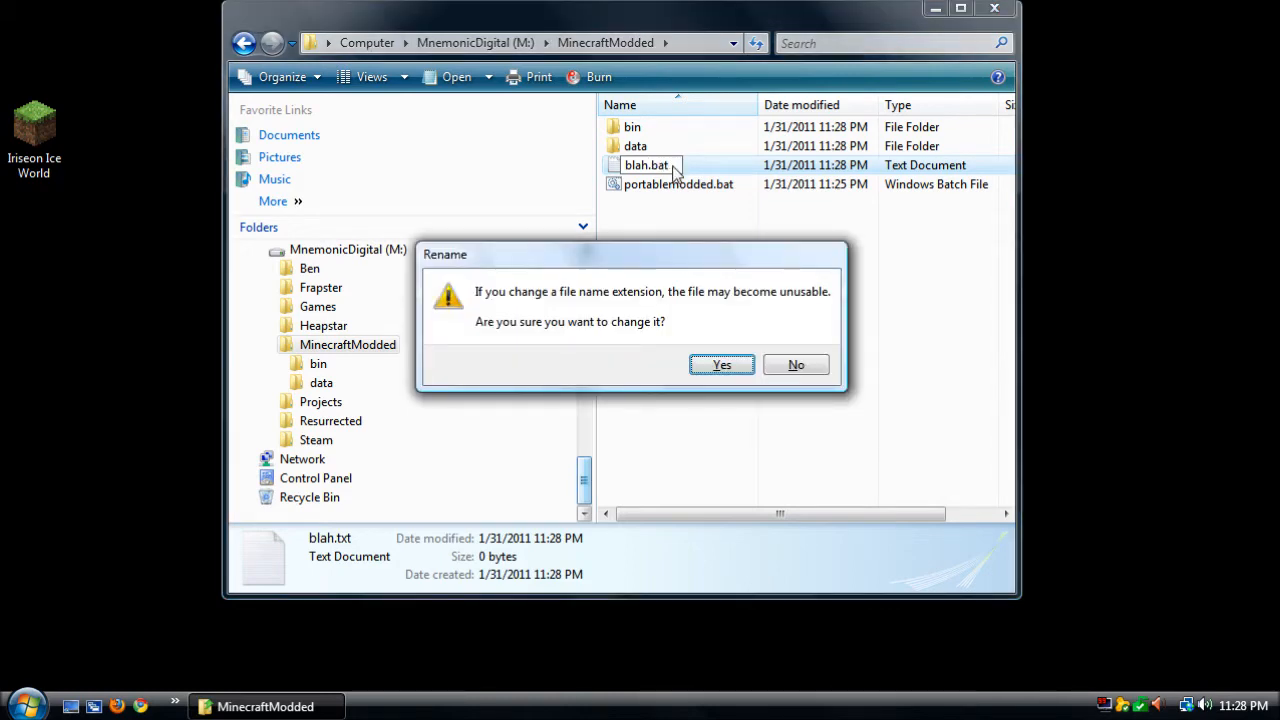
left_click(720, 364)
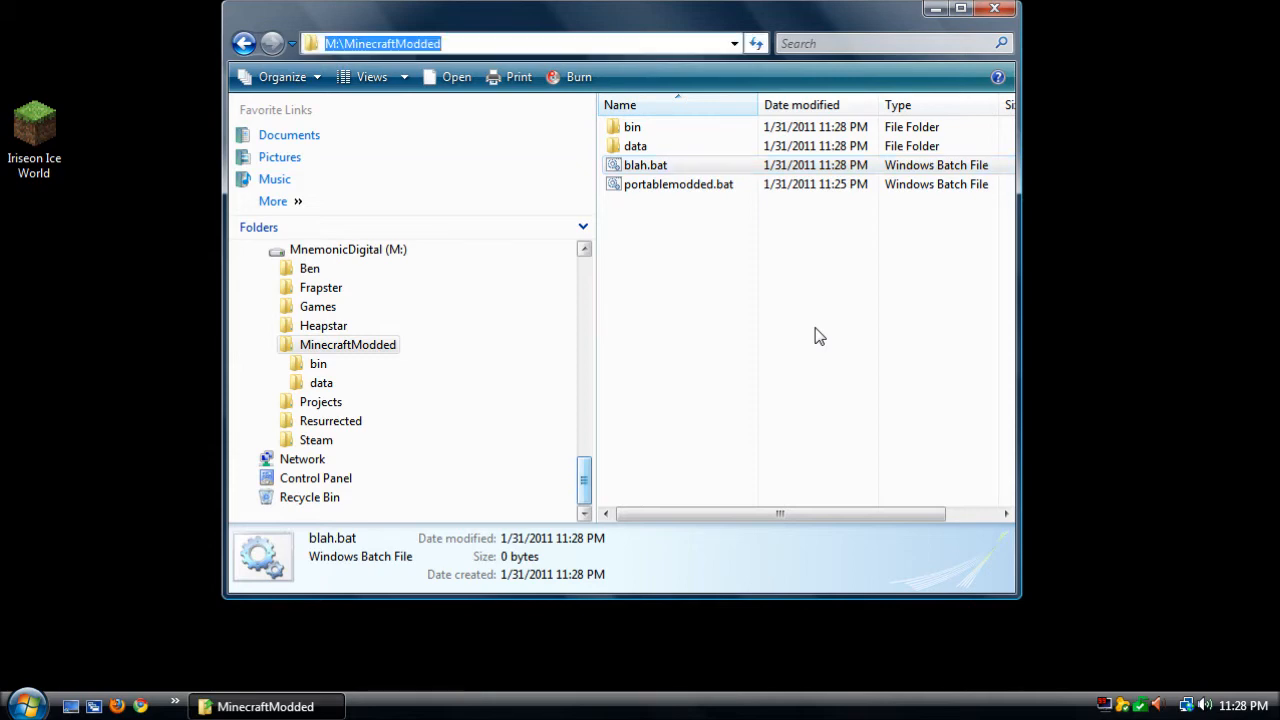
Review 'Hide extensions for known file types' in Folder Options and cancel without changes
left_click(248, 72)
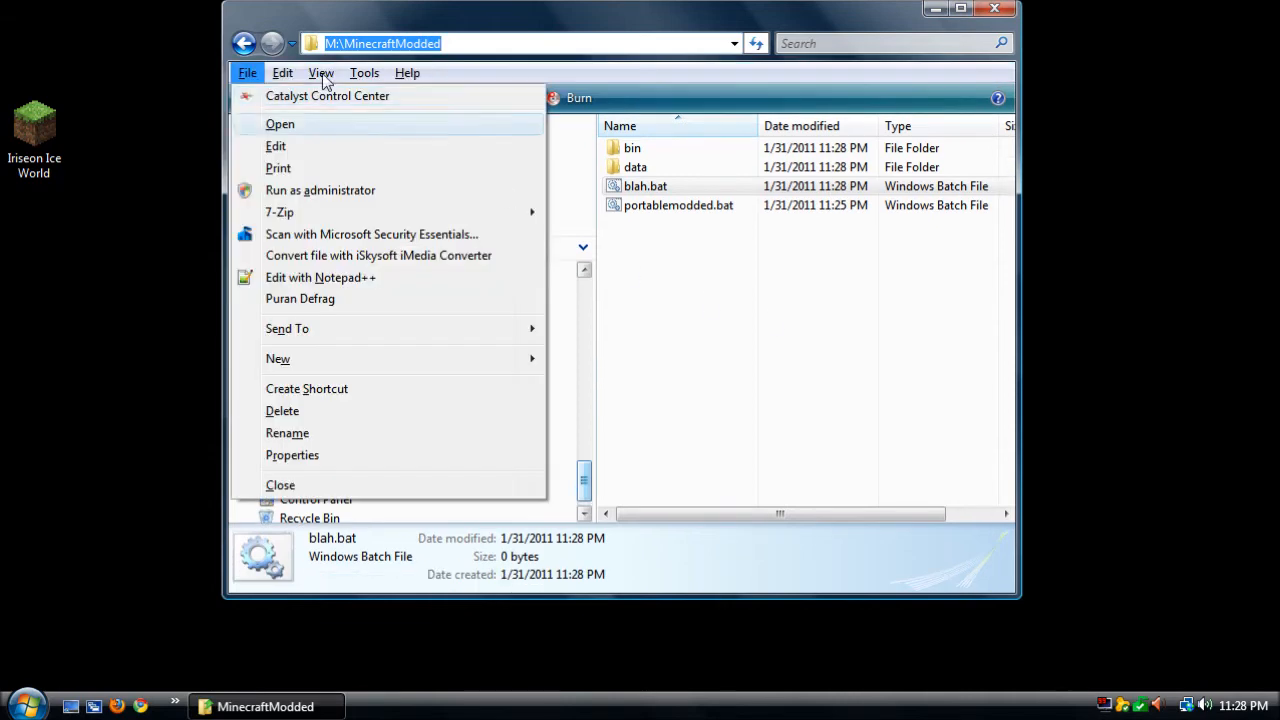
left_click(320, 72)
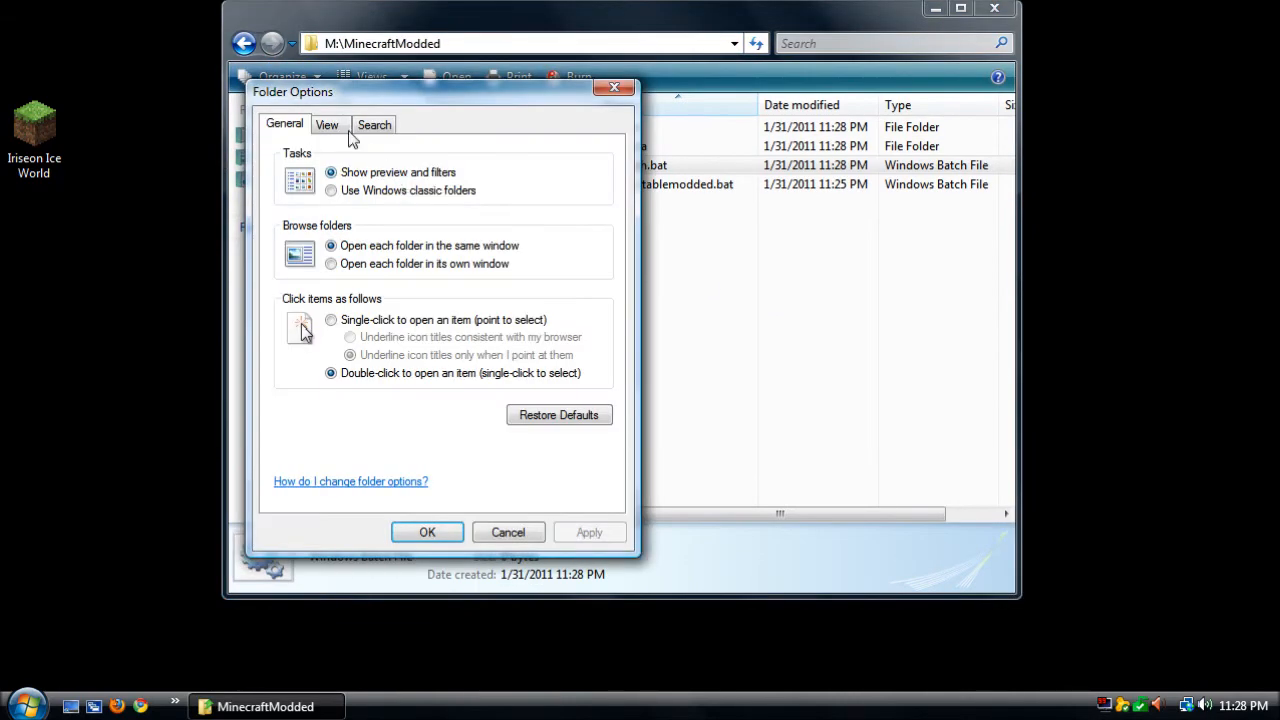
left_click(326, 124)
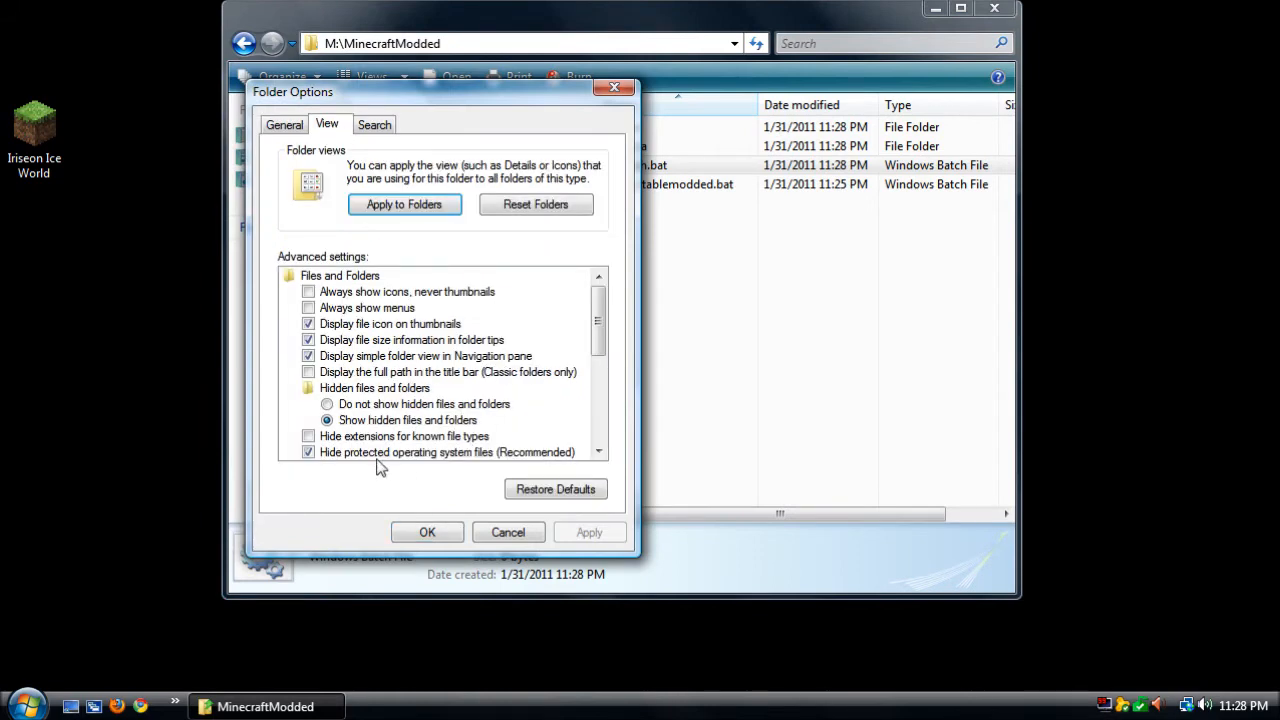
mouse_move(480, 456)
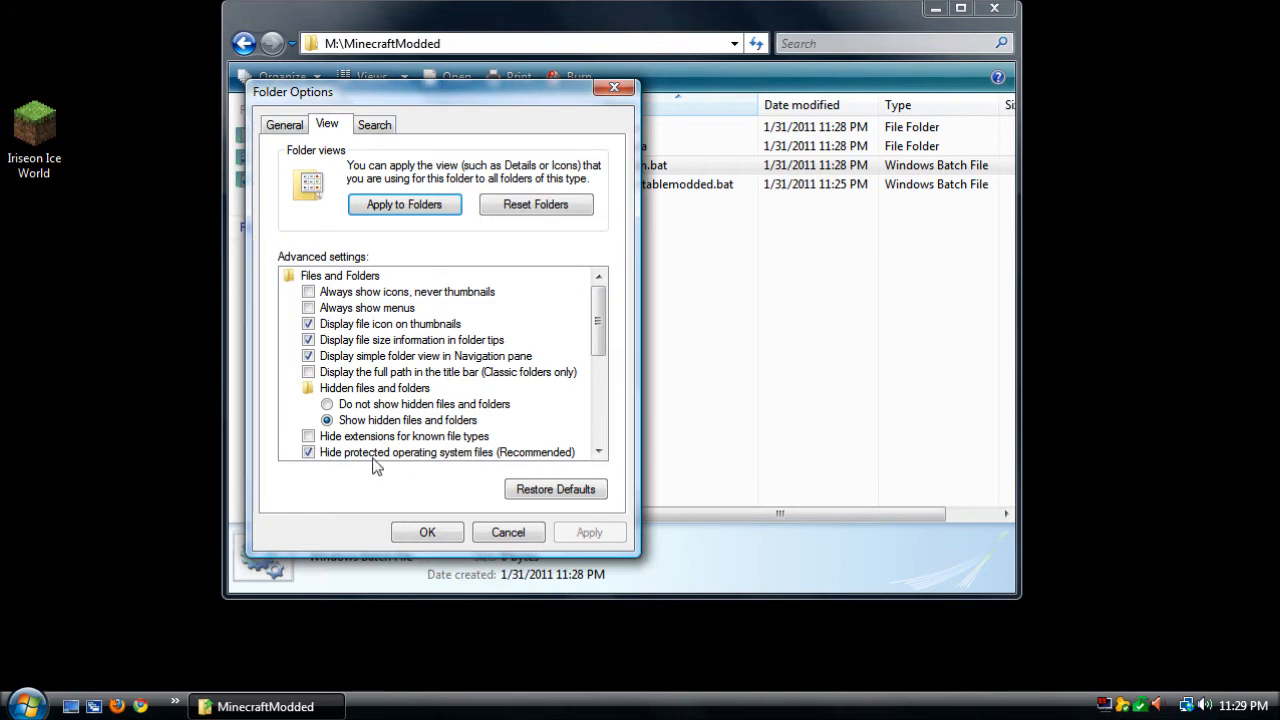
left_click(308, 436)
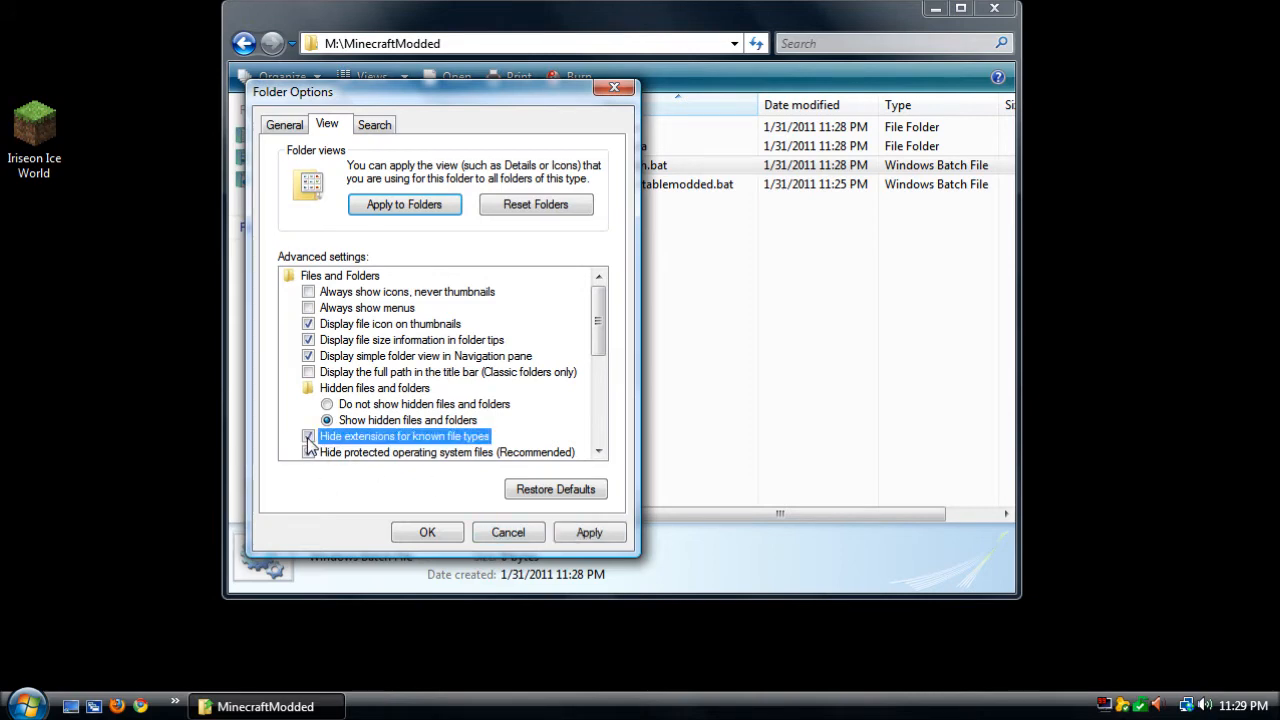
left_click(308, 436)
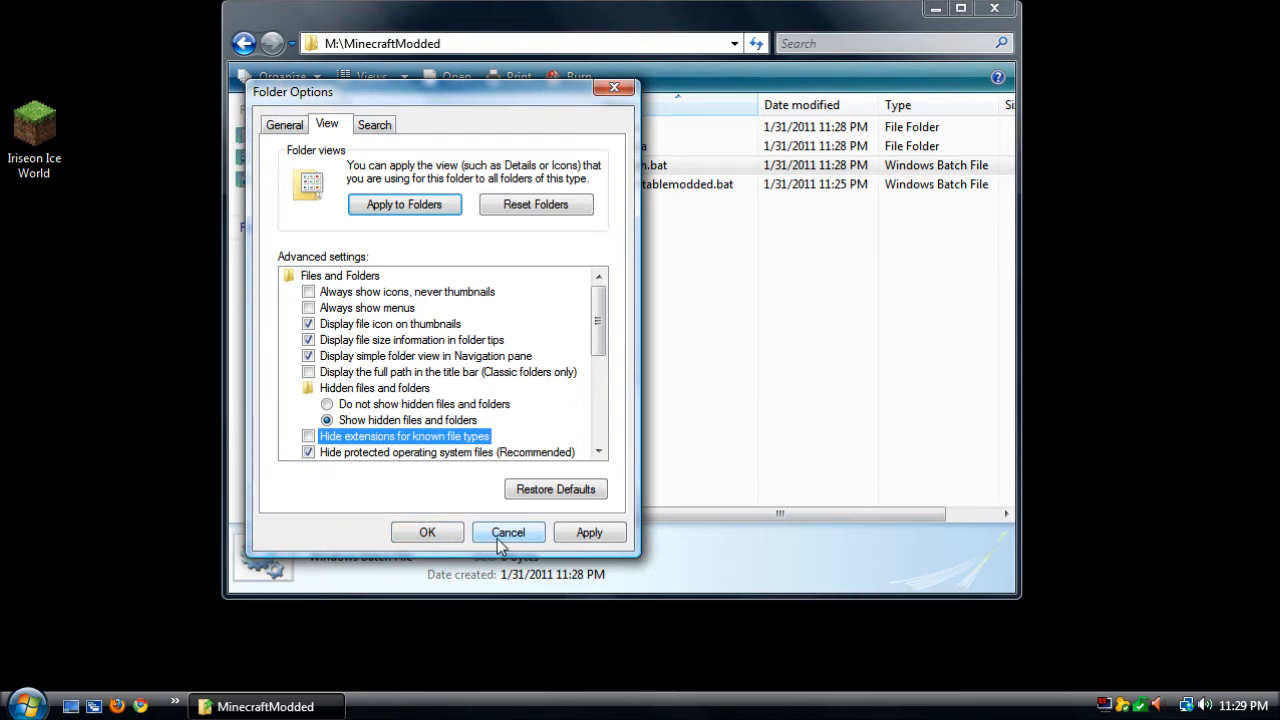
left_click(508, 532)
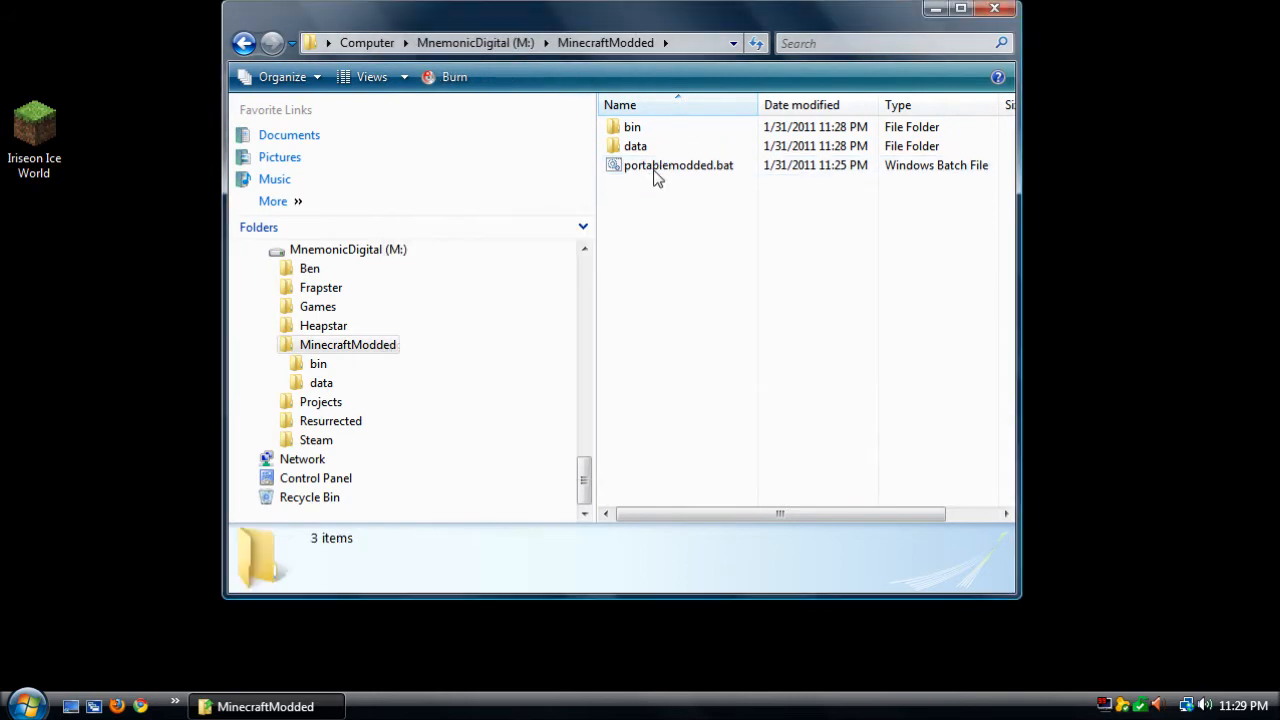
Open portablemodded.bat for editing with Notepad++
right_click(678, 164)
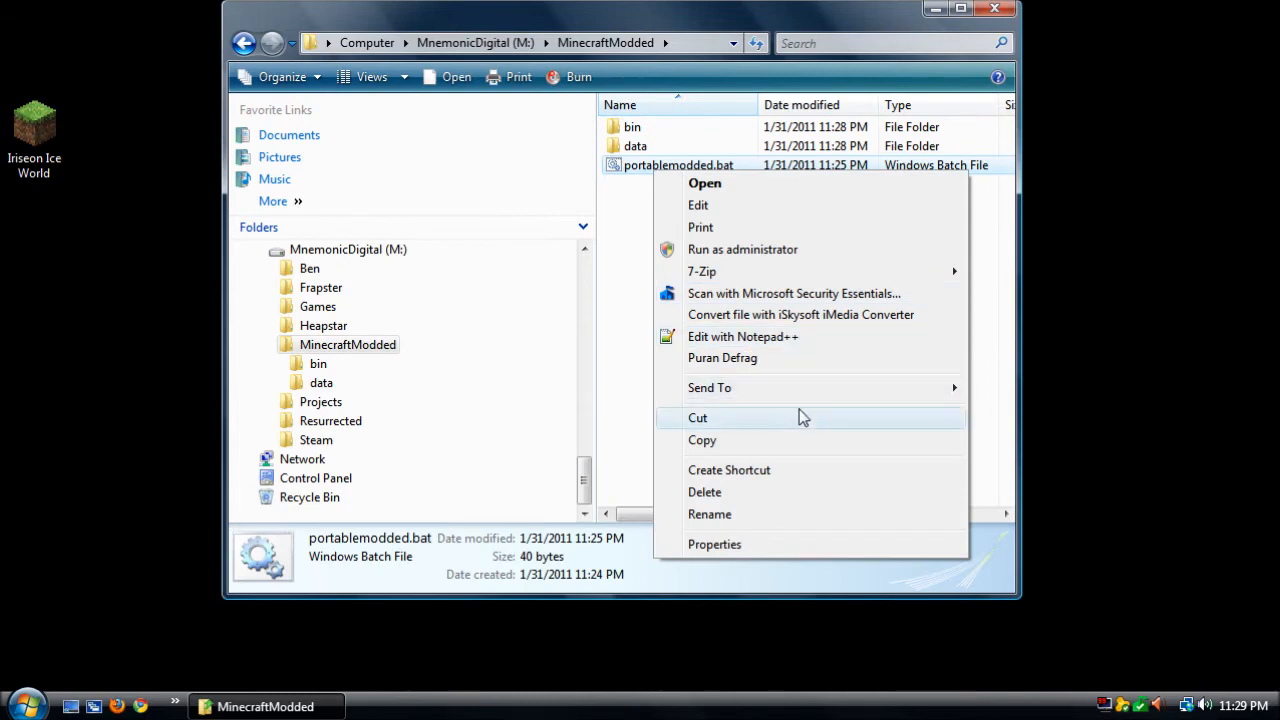
left_click(742, 336)
type("bin\\minecraftmodded.exe")
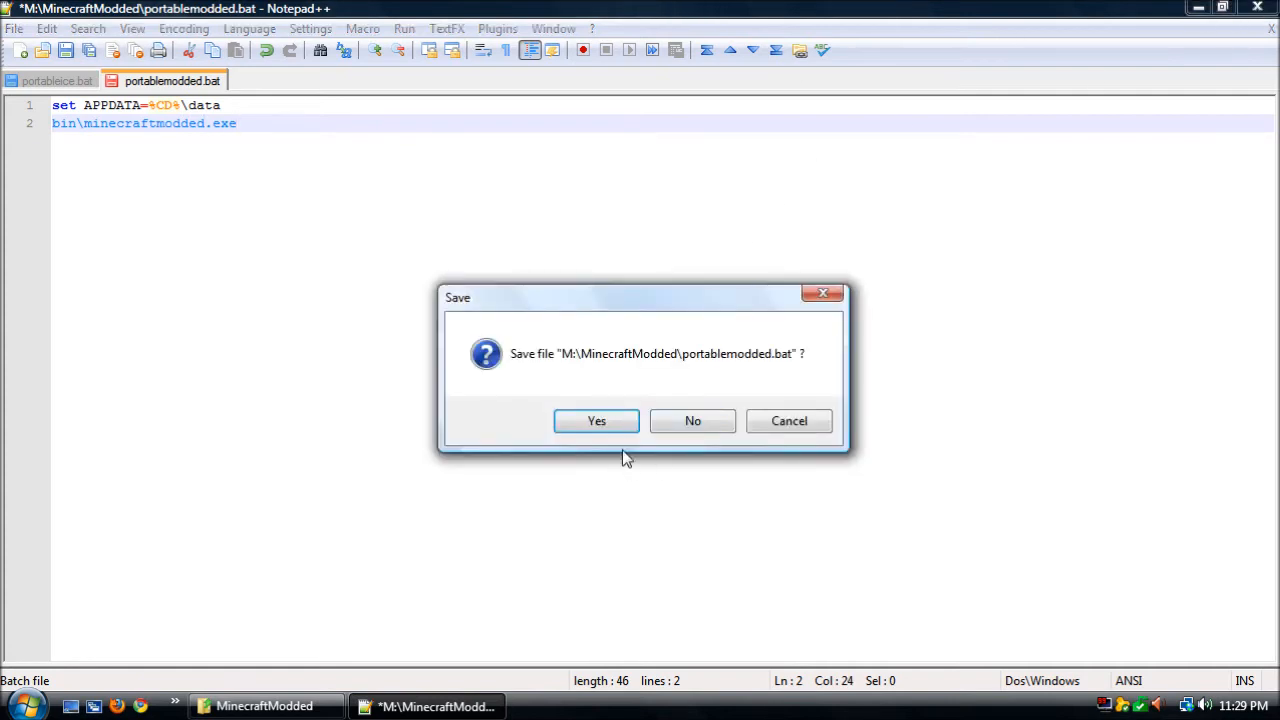
Confirm saving portablemodded.bat as Notepad++ closes, returning to the MinecraftModded folder
left_click(596, 420)
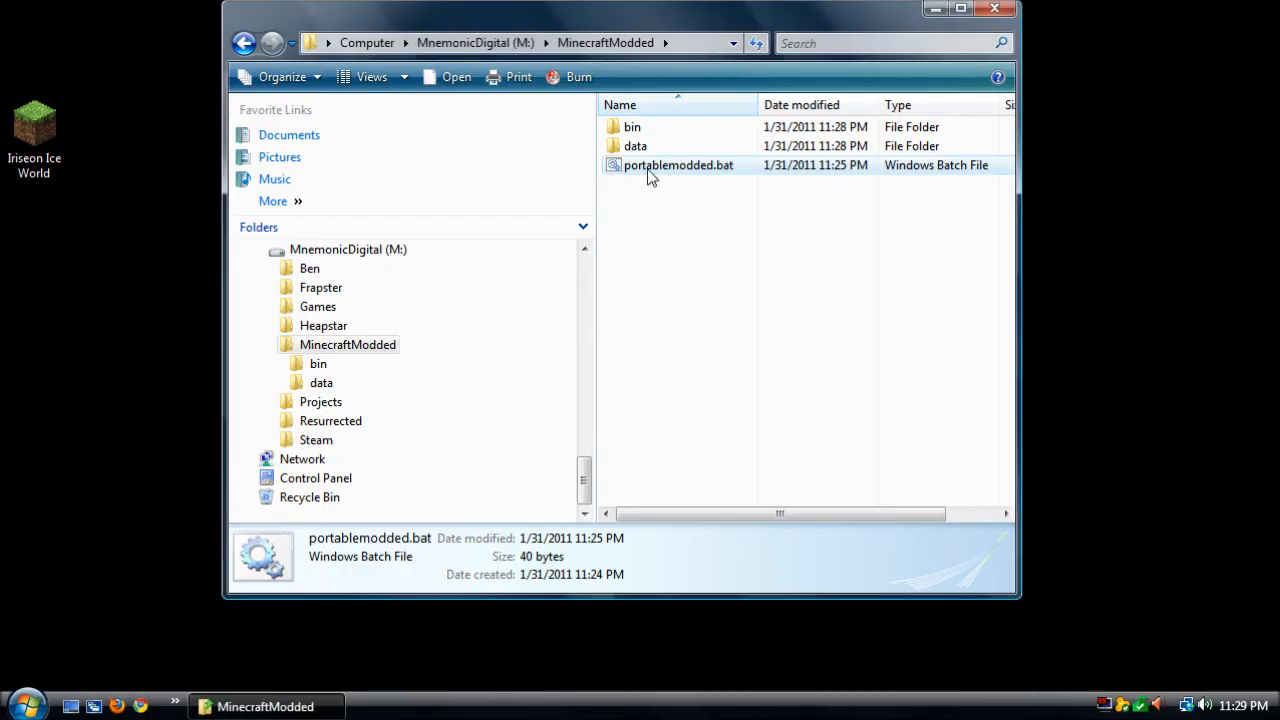
Check inside data and bin, then send portablemodded.bat to the desktop as a Minecraft Modded shortcut
double_click(636, 146)
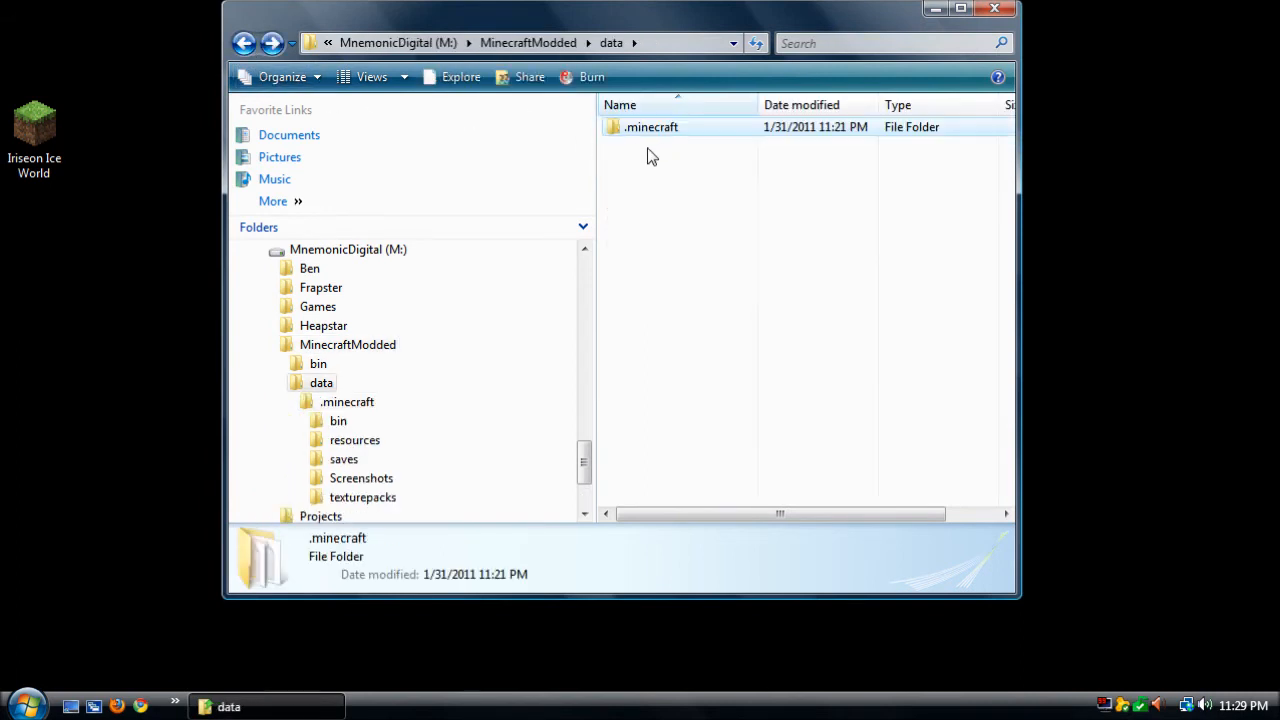
left_click(528, 42)
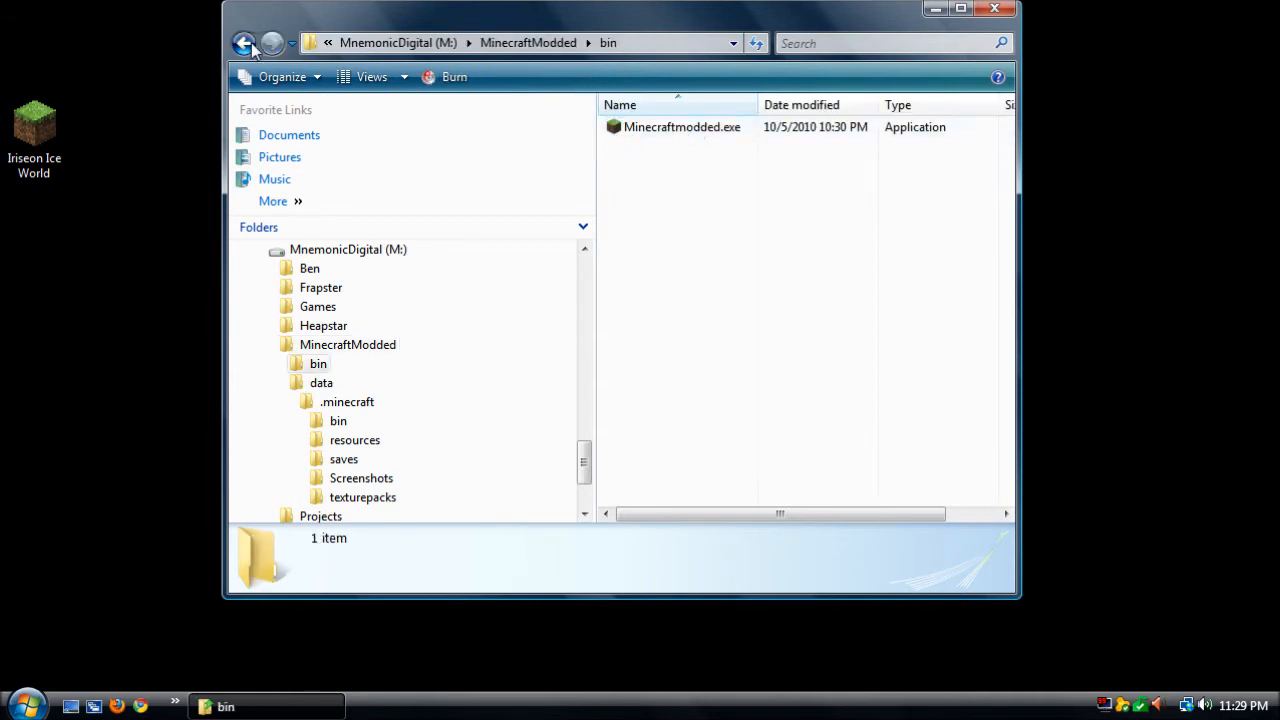
left_click(244, 44)
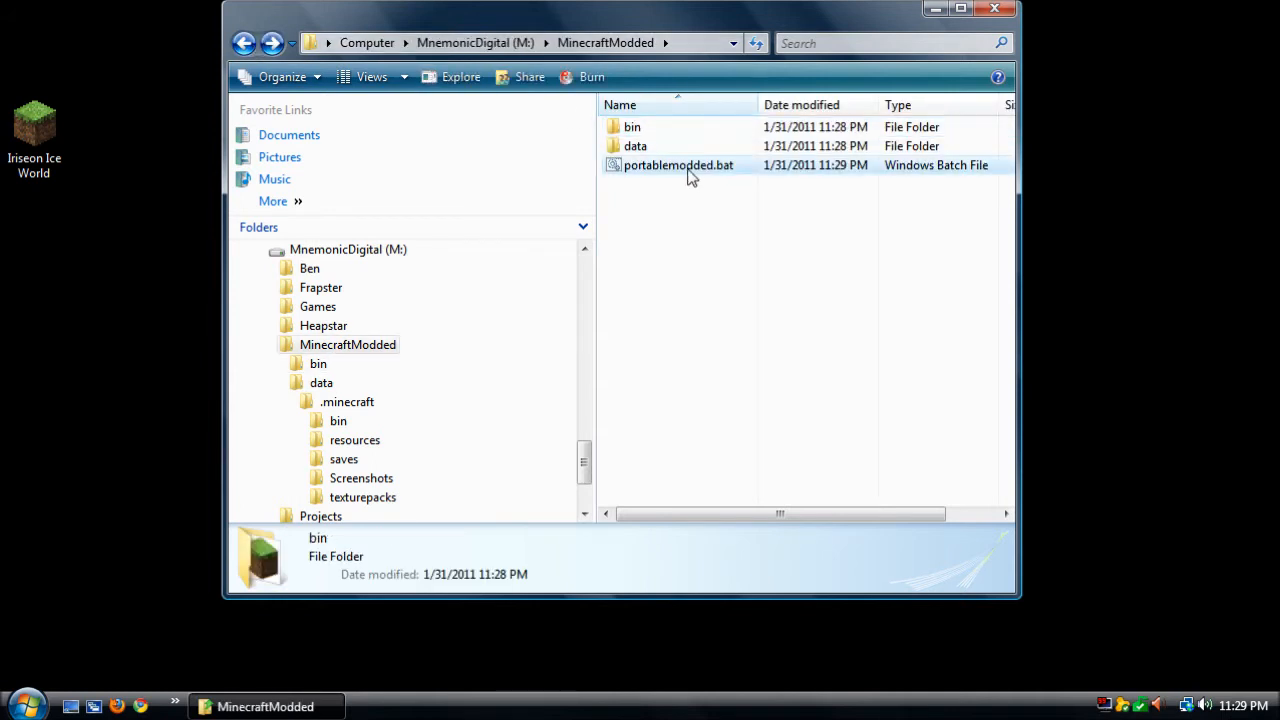
right_click(678, 164)
type("Minecraft Modded")
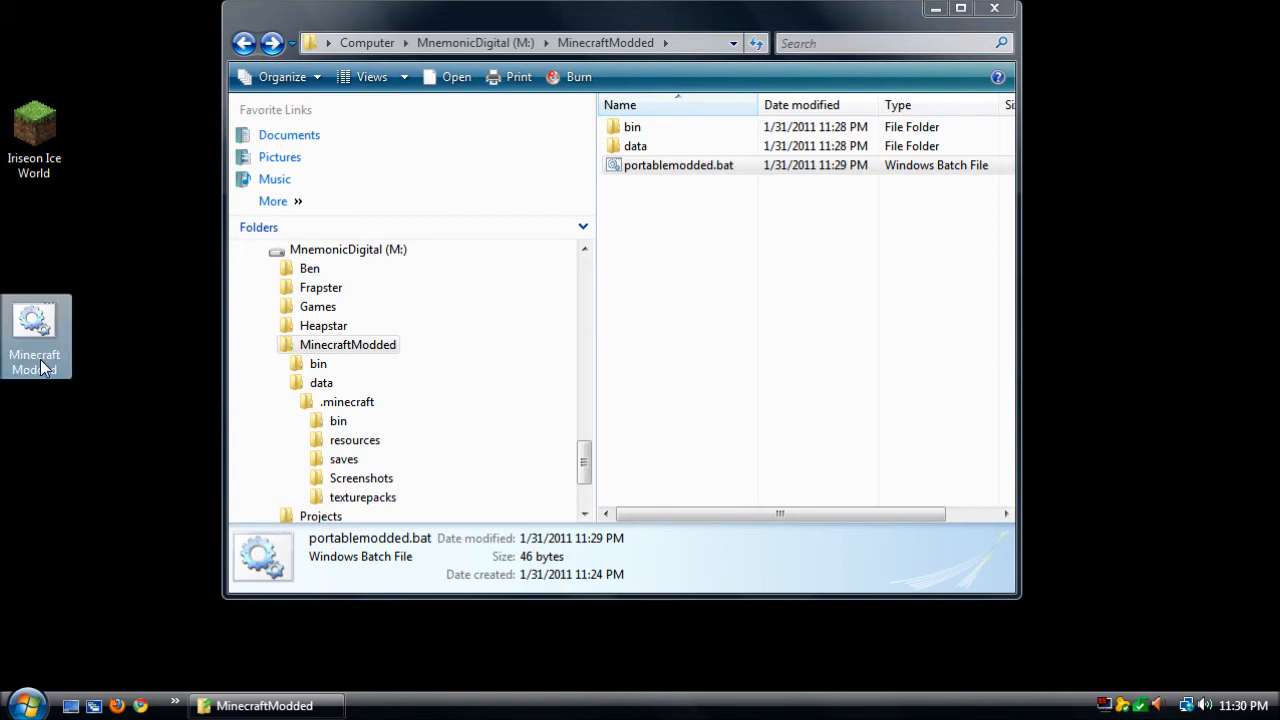
Set the Minecraft Modded shortcut's icon to the grass block from MinecraftModded\bin\Minecraftmodded.exe
right_click(36, 336)
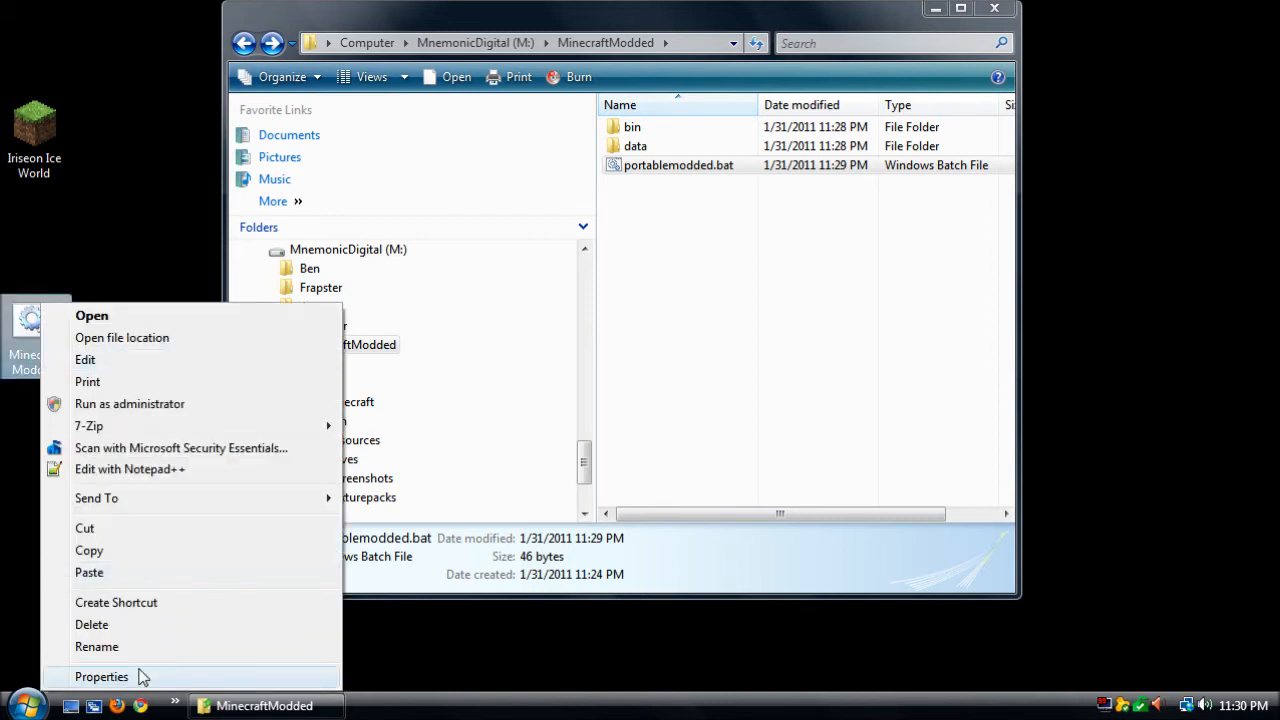
left_click(100, 676)
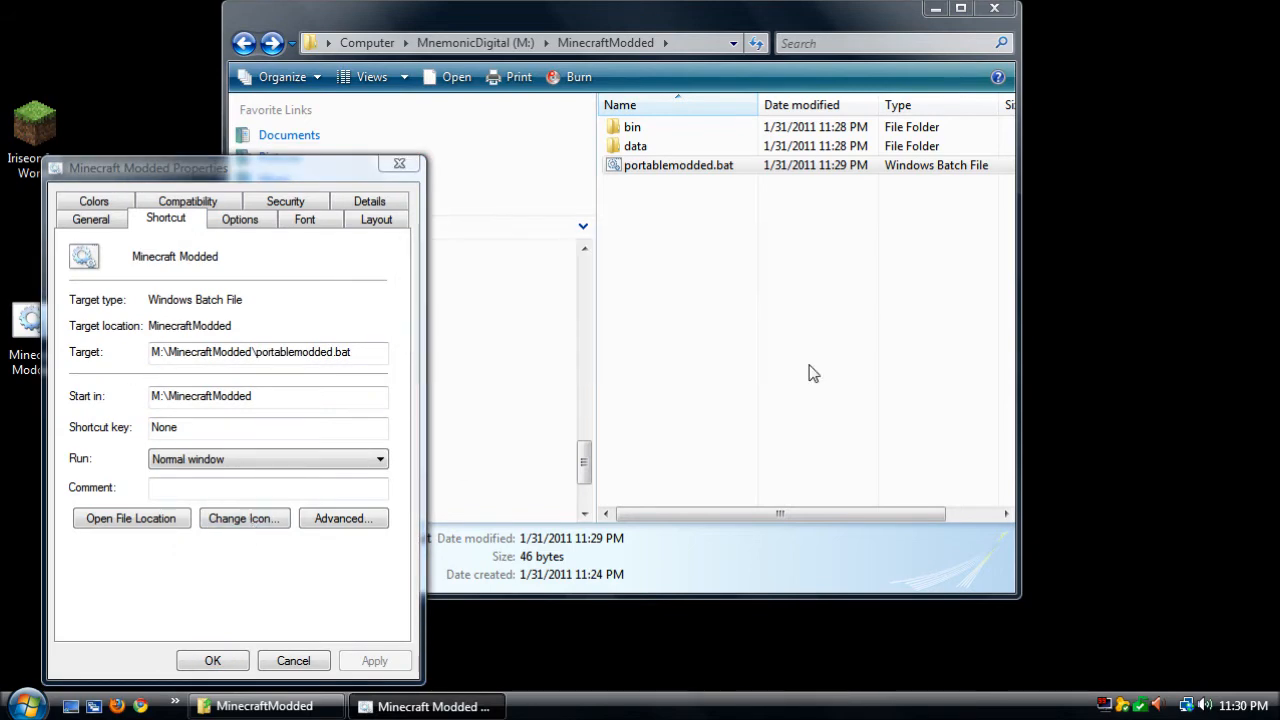
left_click(244, 518)
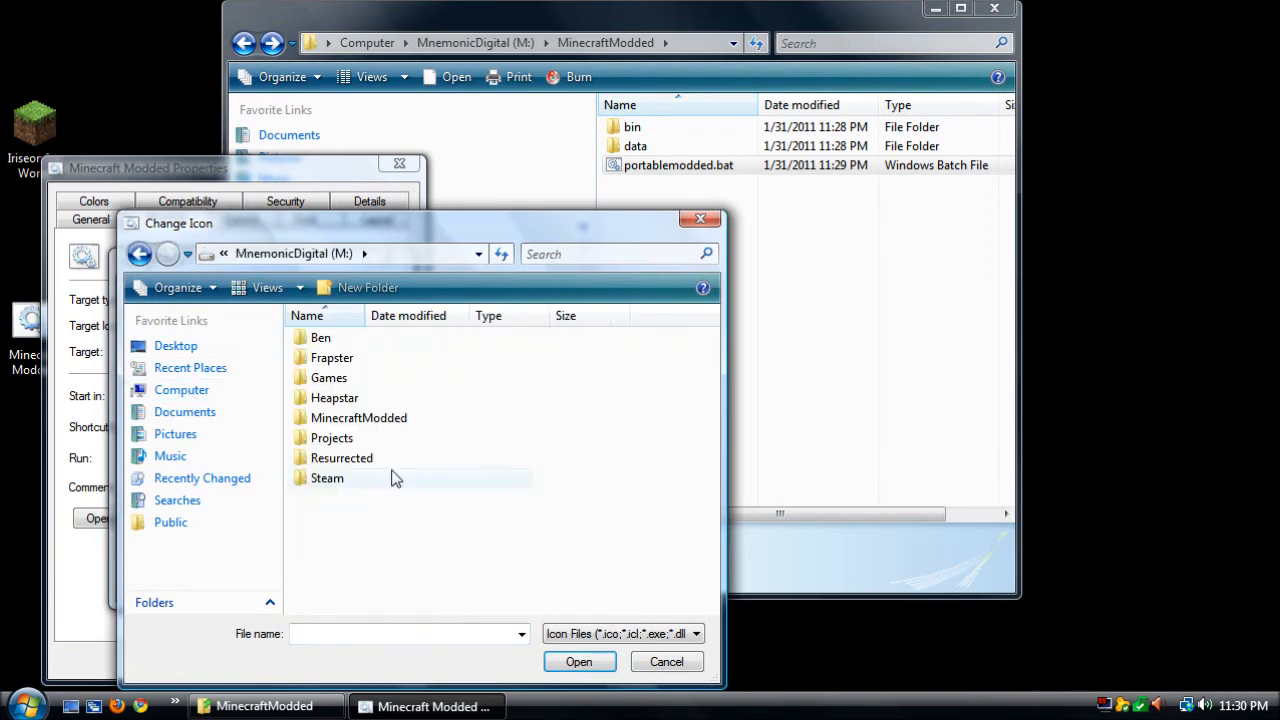
double_click(358, 418)
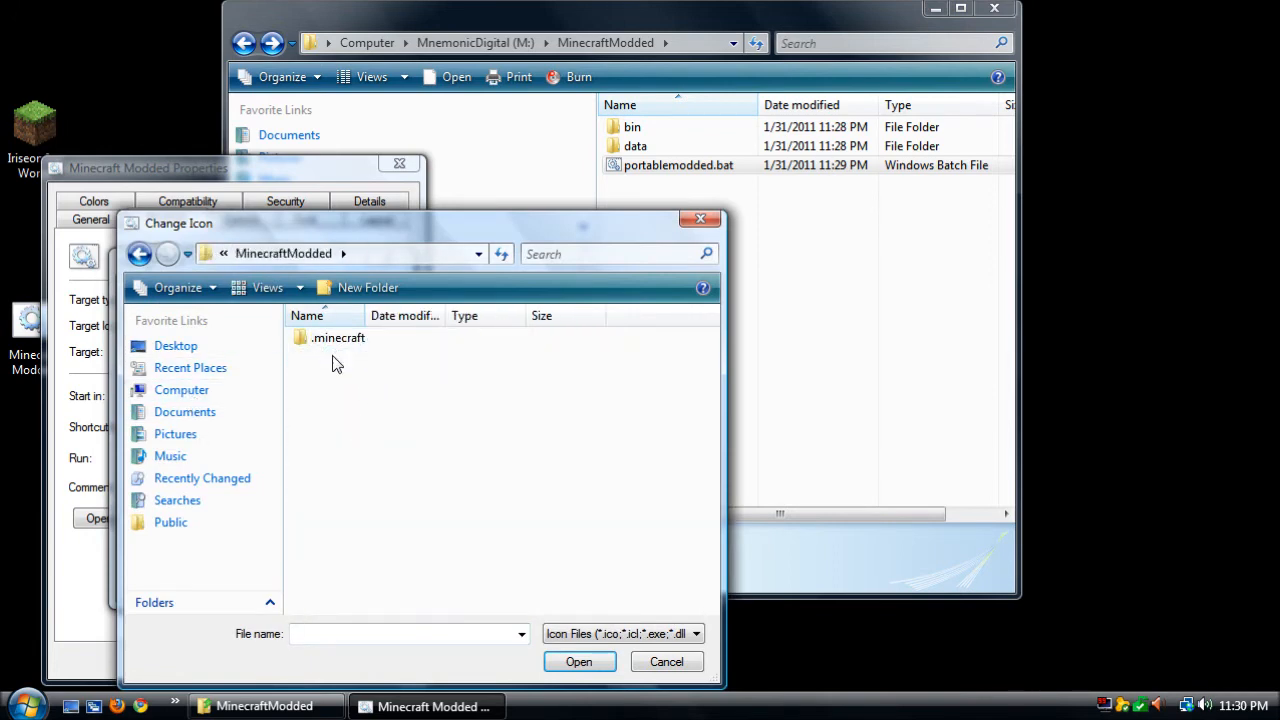
left_click(168, 252)
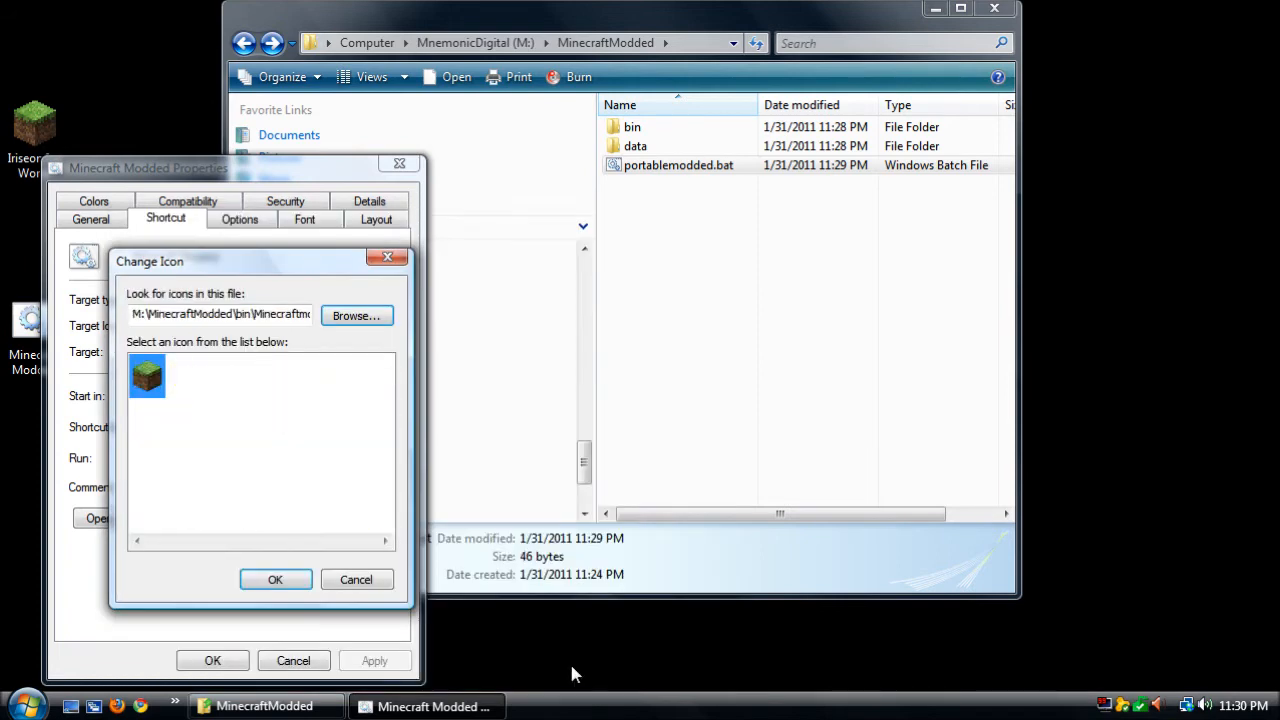
left_click(276, 580)
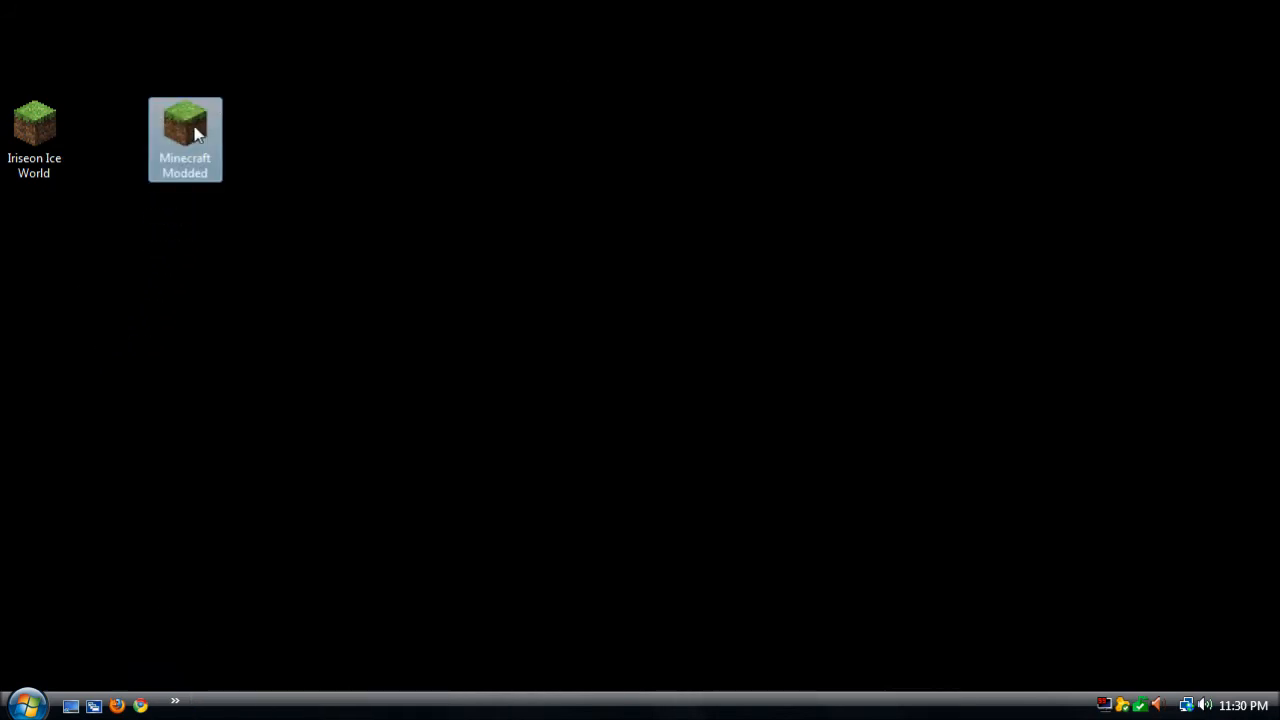
Launch Minecraft Beta 1.2_02 from the Minecraft Modded shortcut and play offline after login fails
double_click(184, 124)
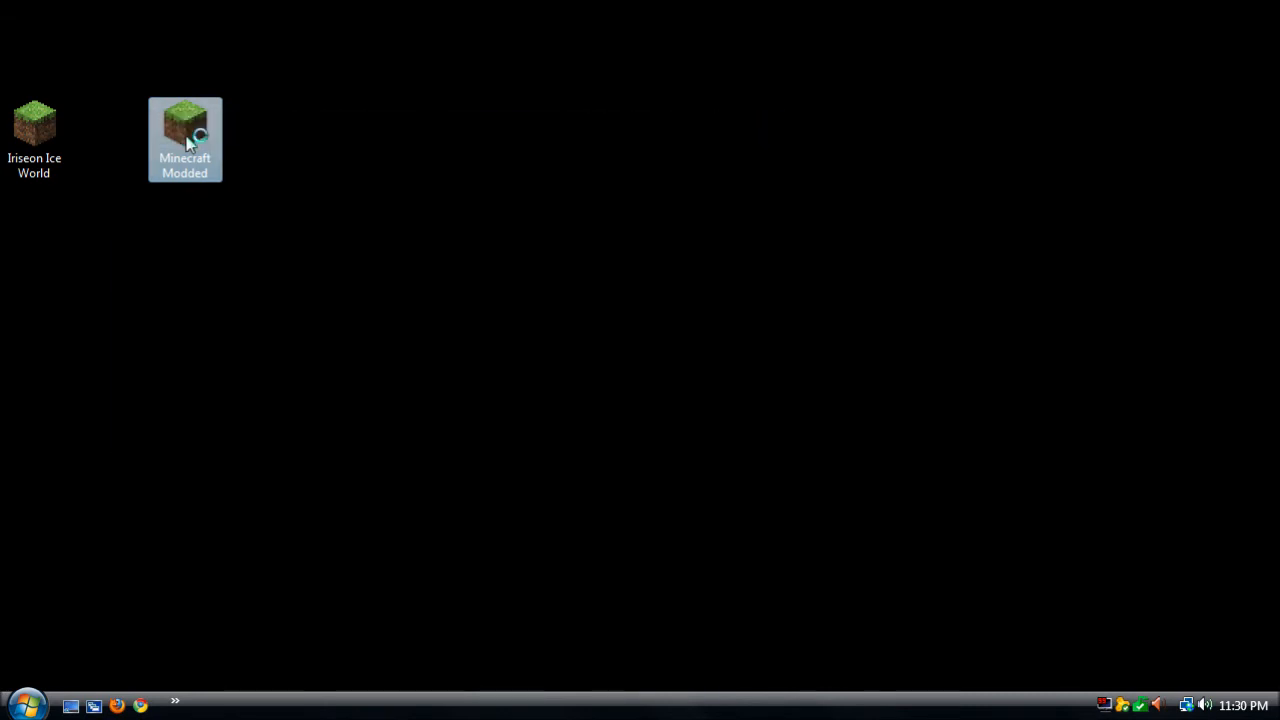
double_click(184, 120)
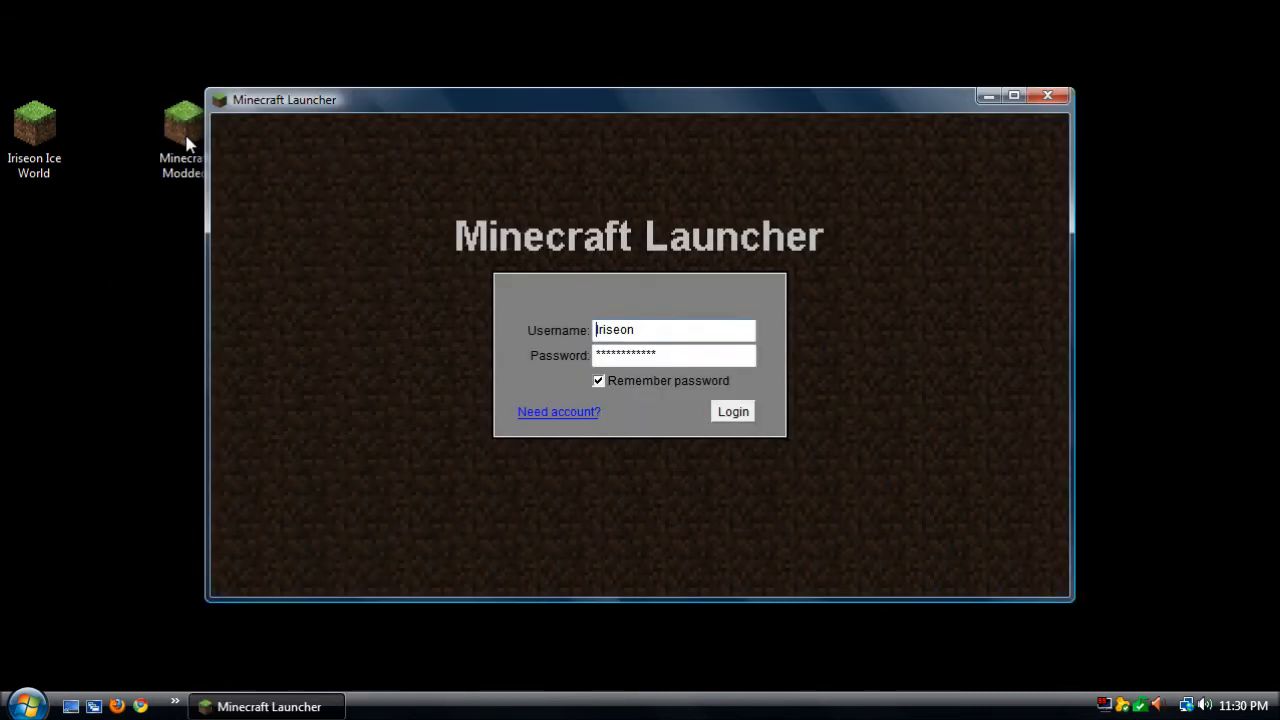
left_click(732, 412)
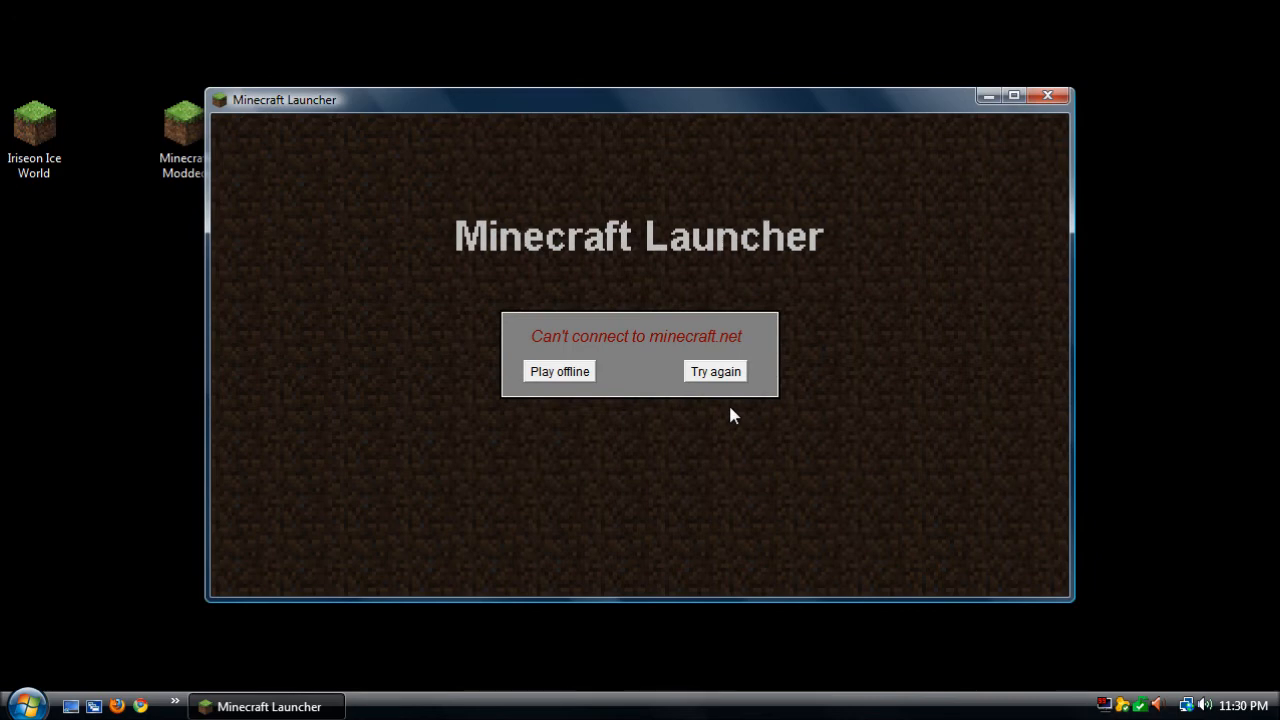
left_click(560, 370)
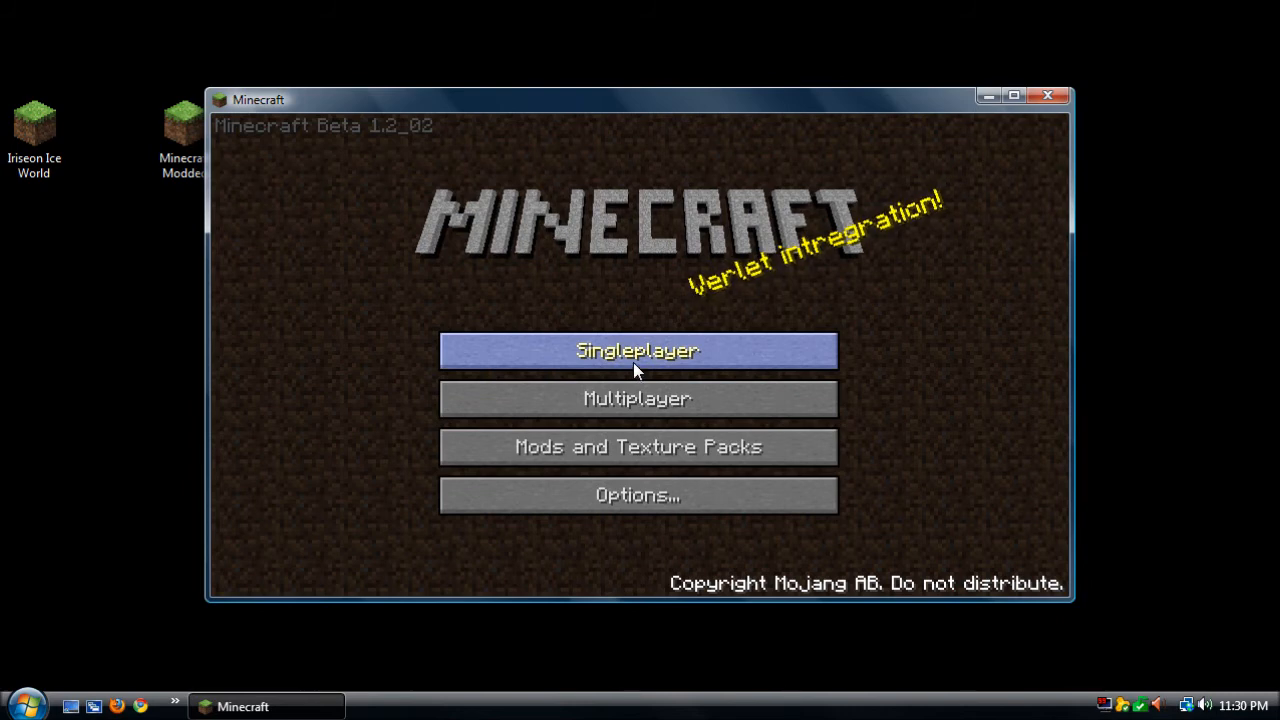
Apply the PFEldIriseon6.zip texture pack under Mods and Texture Packs, then quit the game
left_click(636, 446)
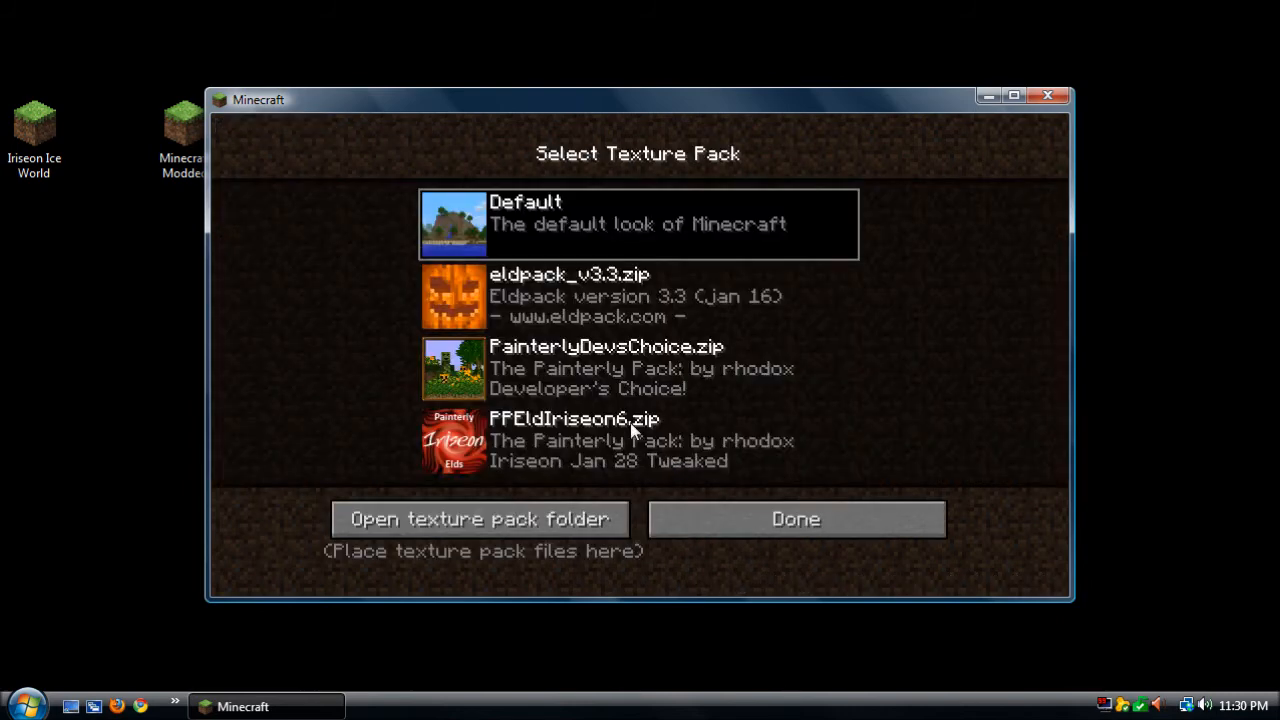
left_click(638, 440)
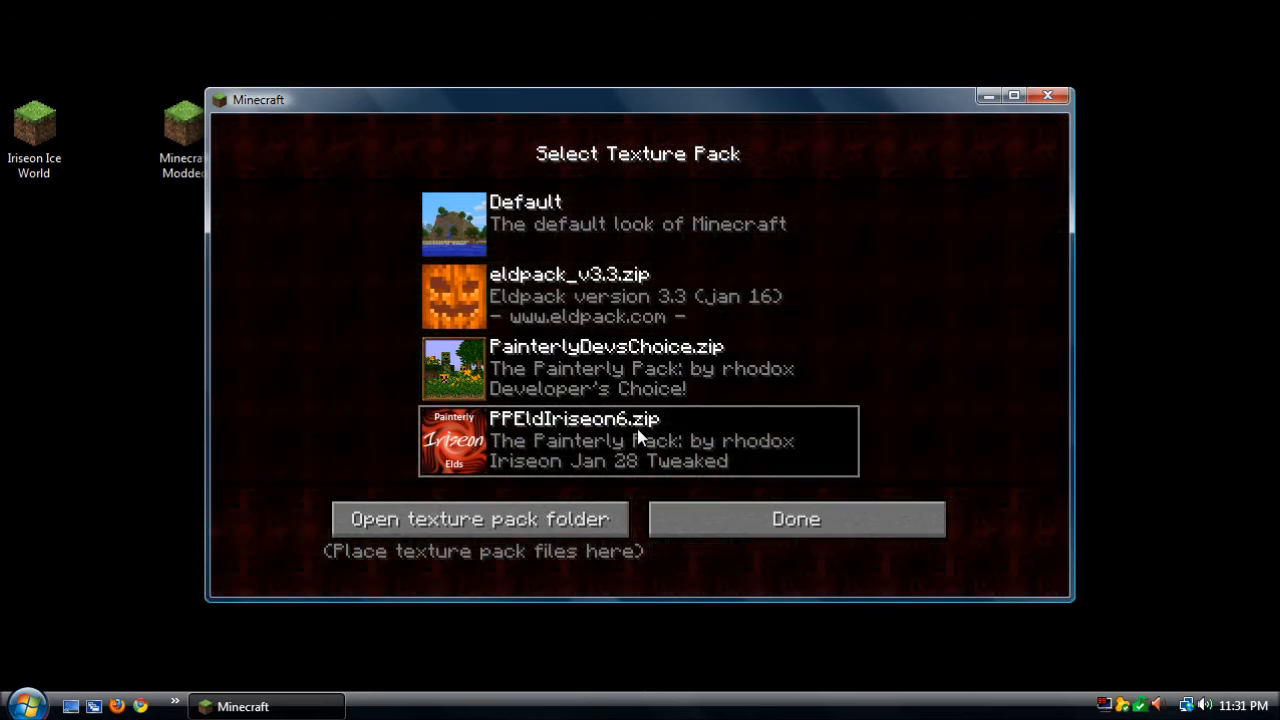
left_click(796, 518)
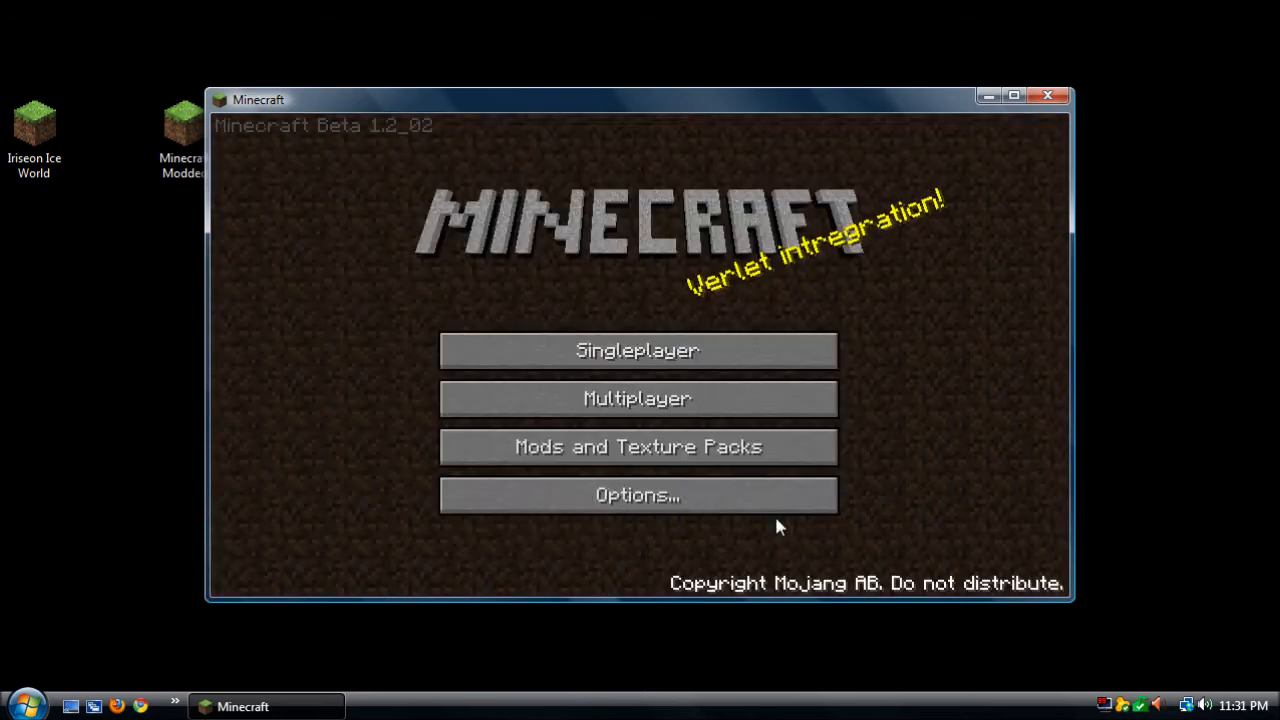
mouse_move(504, 360)
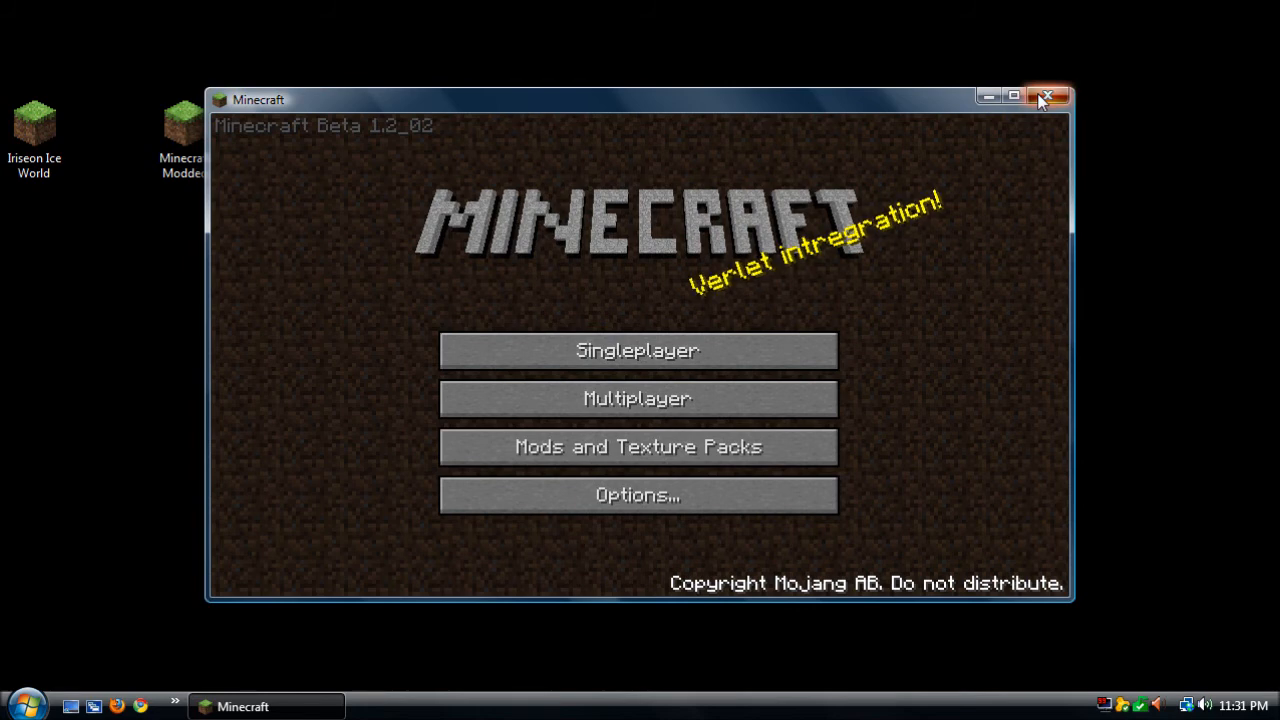
left_click(1048, 96)
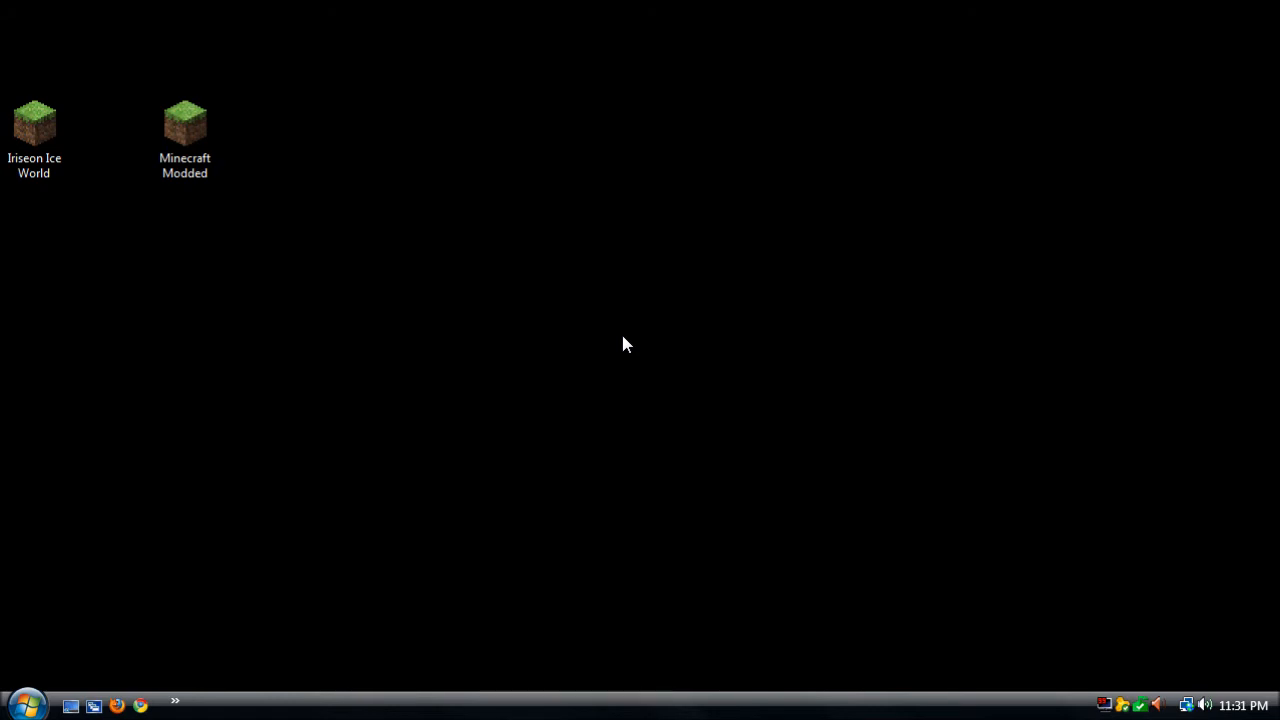
Launch the original Minecraft from its desktop shortcut and play offline after the connection error
left_click(34, 124)
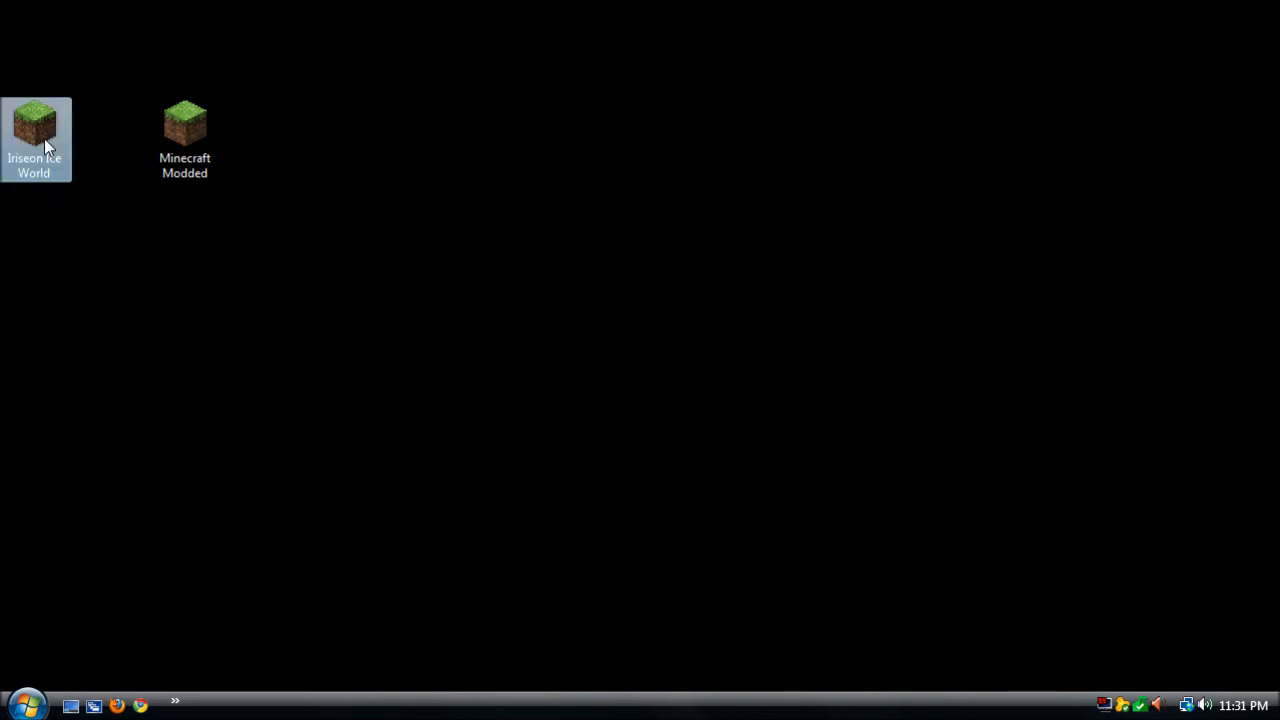
double_click(36, 120)
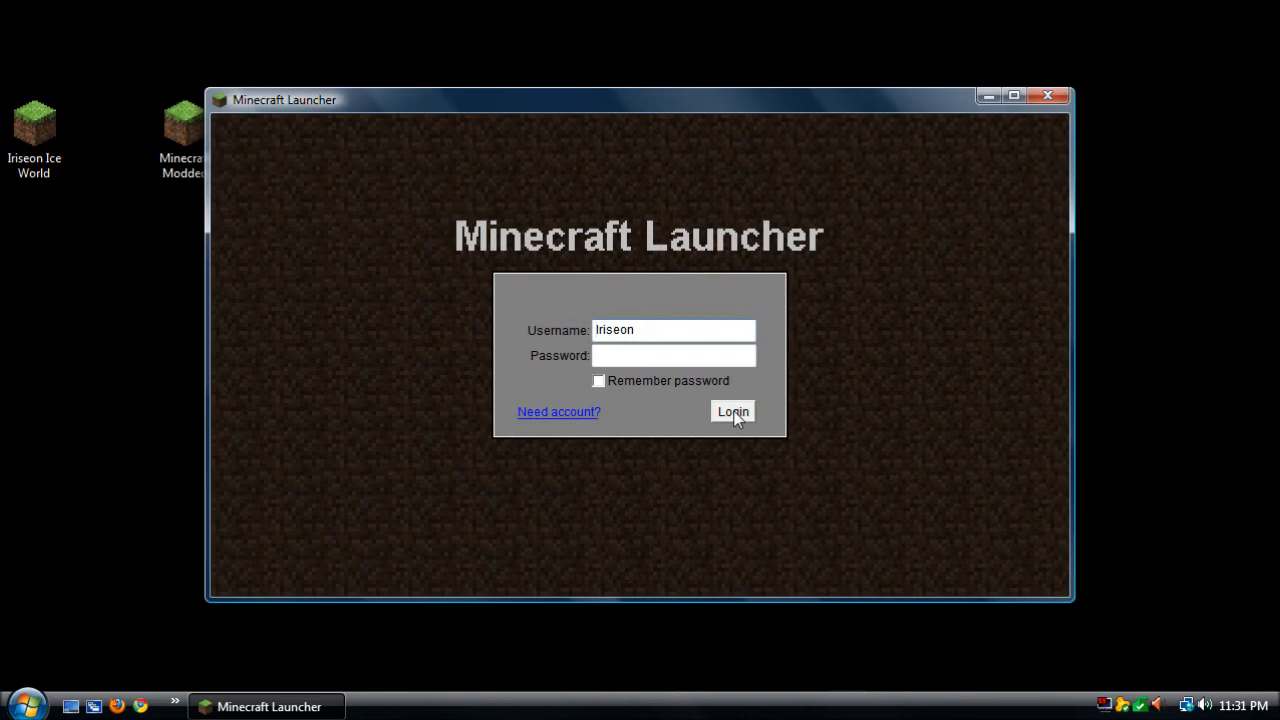
left_click(732, 412)
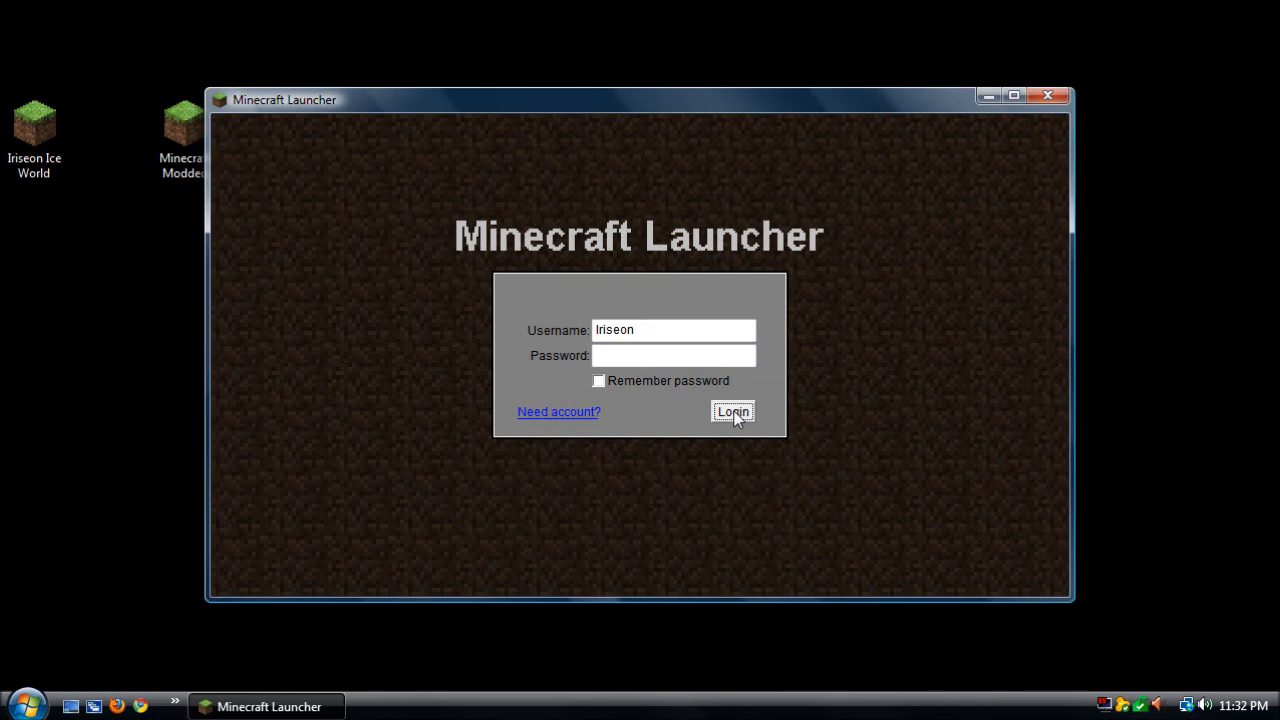
left_click(732, 412)
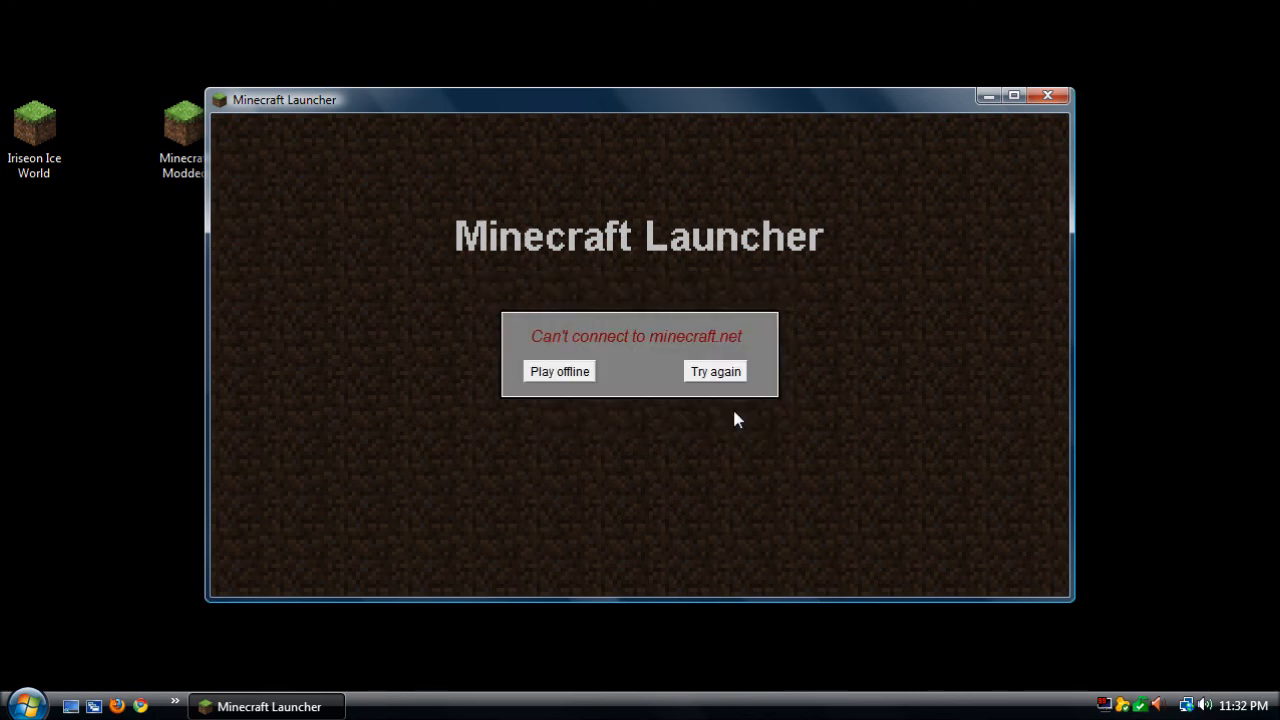
left_click(560, 370)
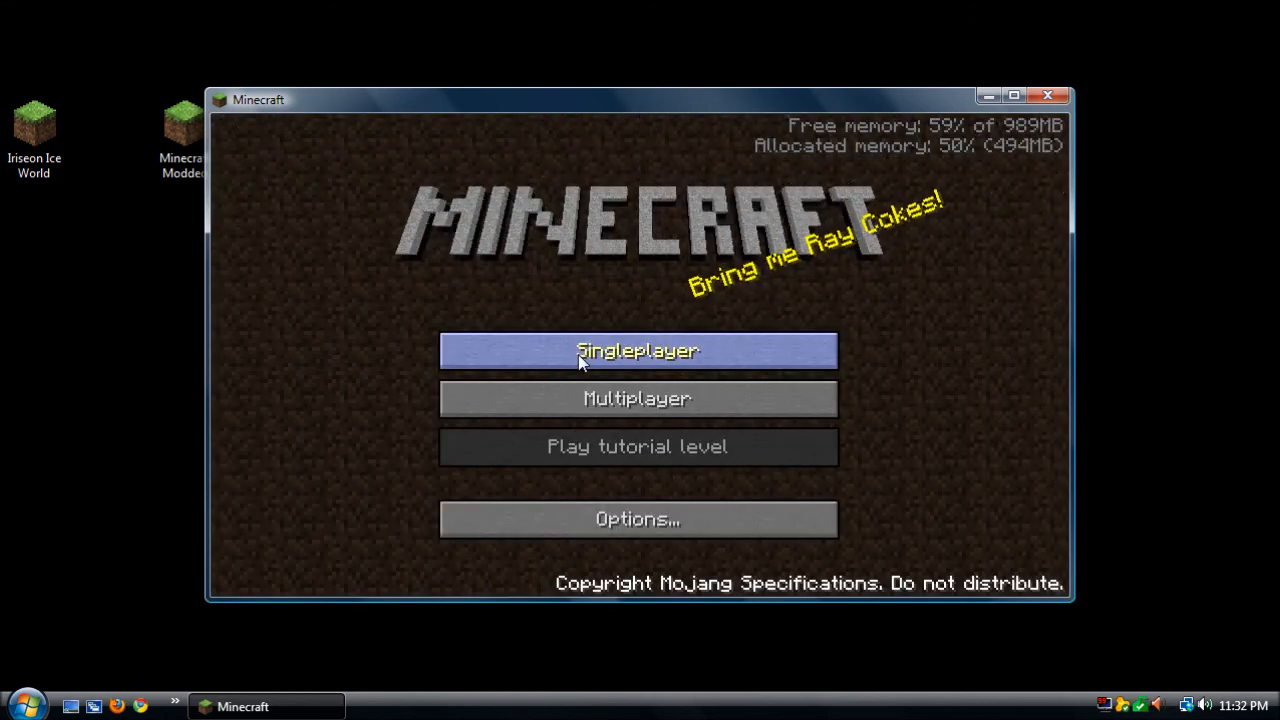
Enter Singleplayer to load the existing Alpha v1.1.2_01 world with the glass-roofed house
left_click(636, 350)
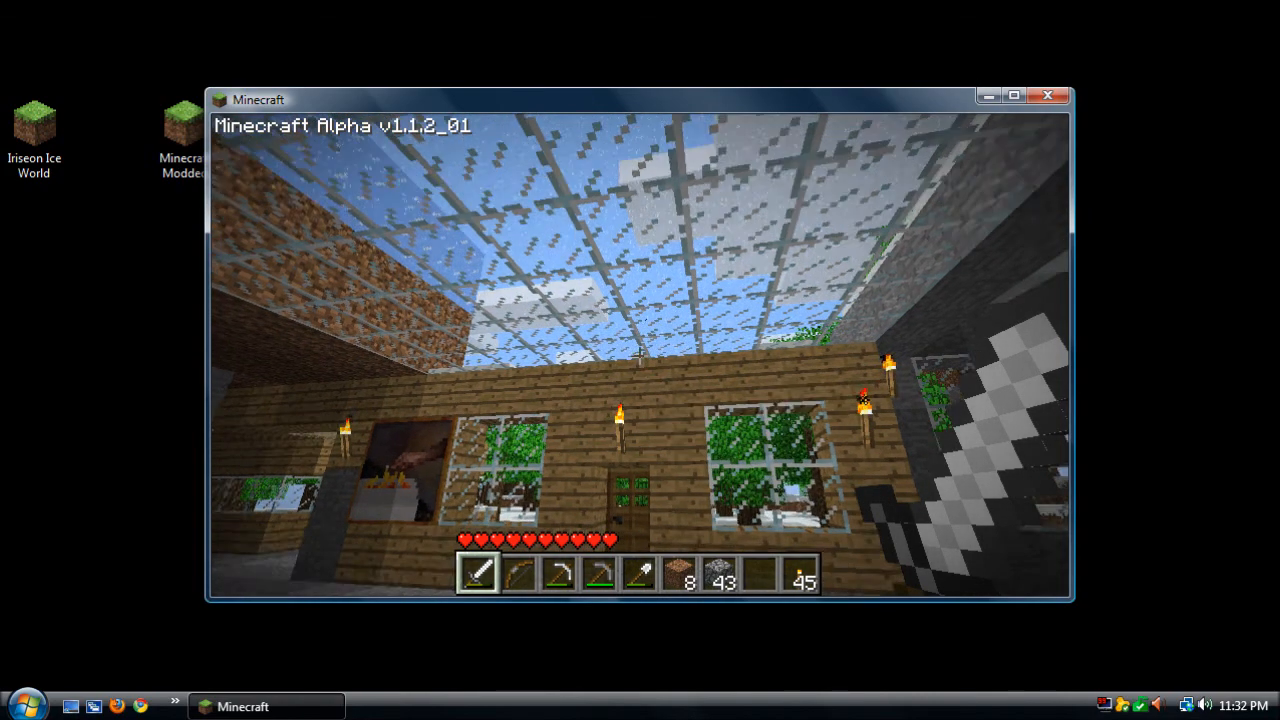
mouse_move(640, 356)
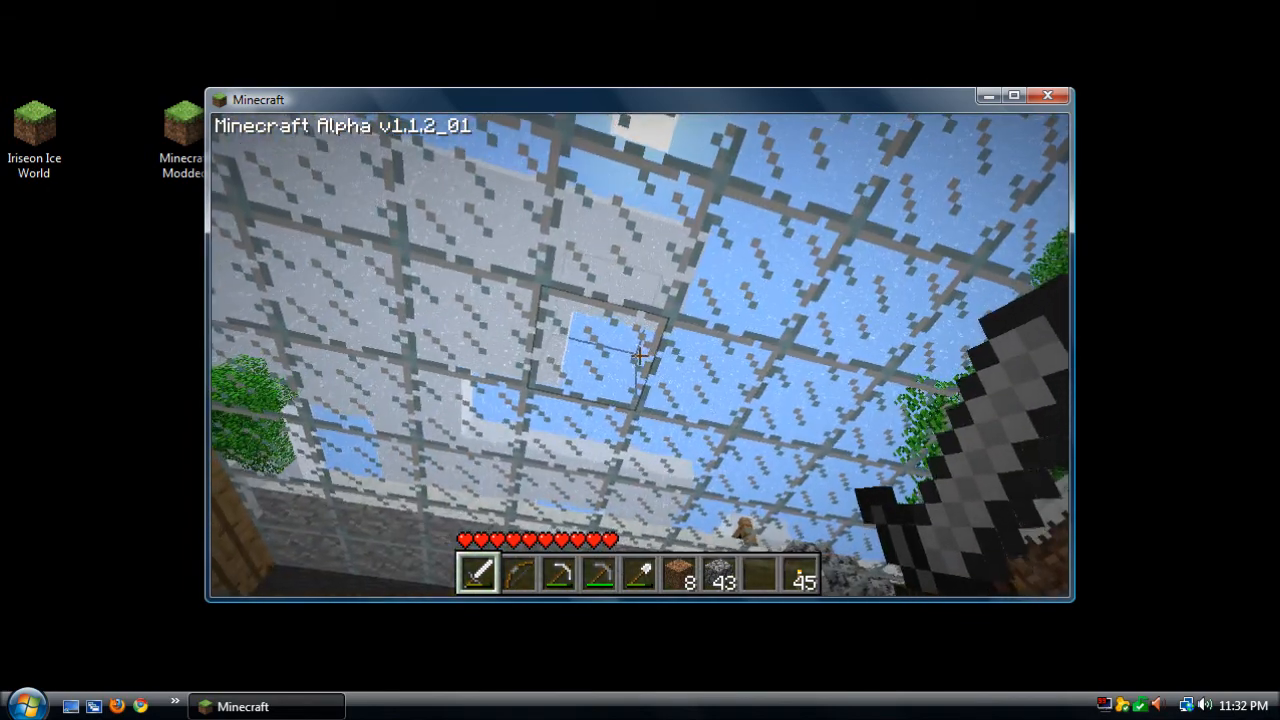